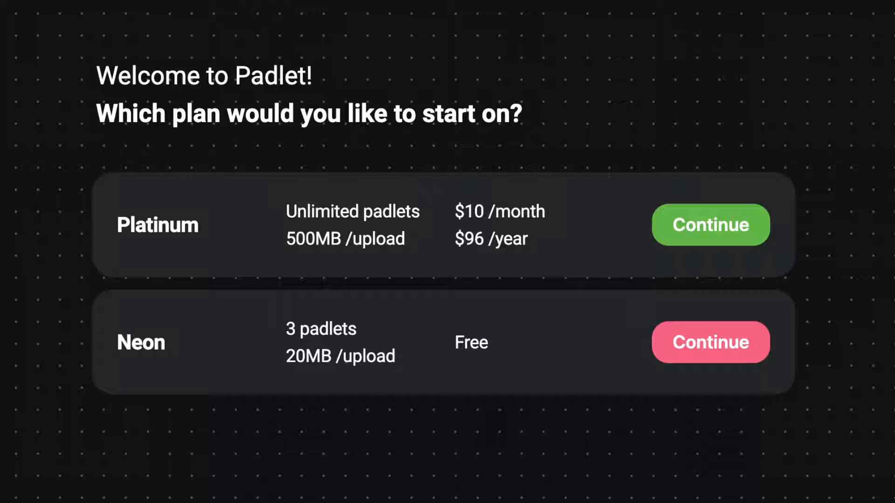
# Continue with a plan on the welcome screen to reach the Padlet dashboard.
pyautogui.click(710, 342)
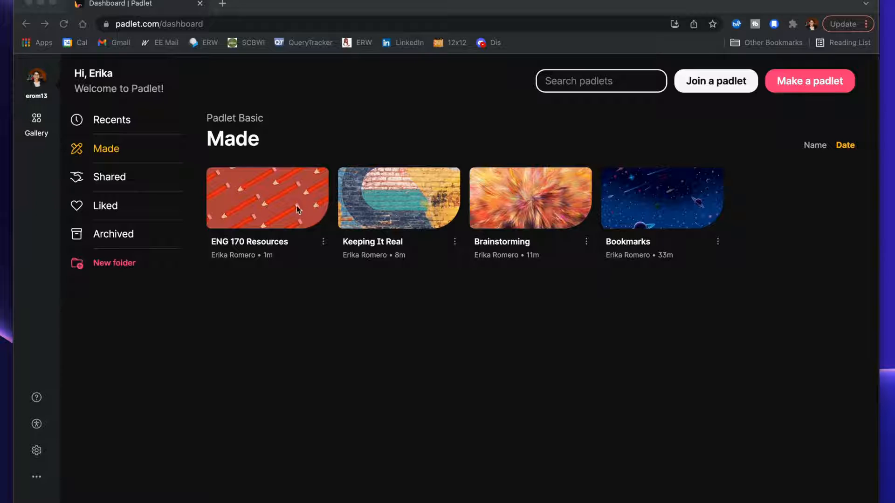
pyautogui.moveTo(303, 247)
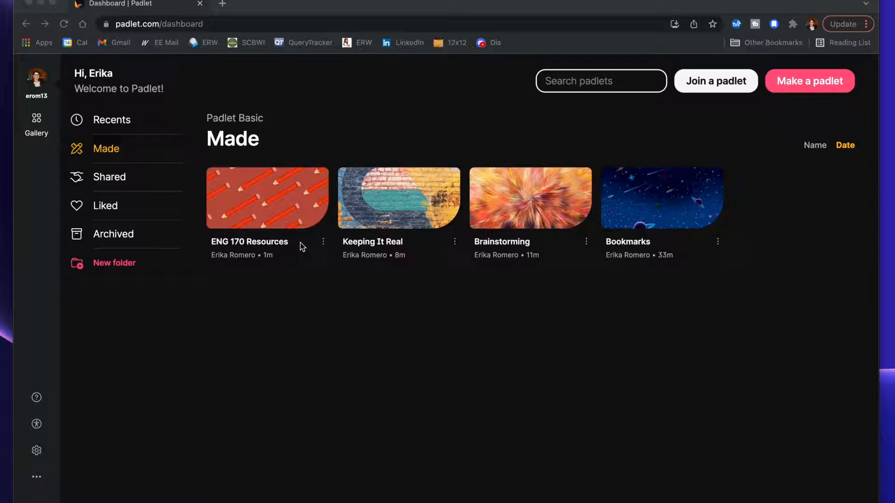
pyautogui.moveTo(326, 300)
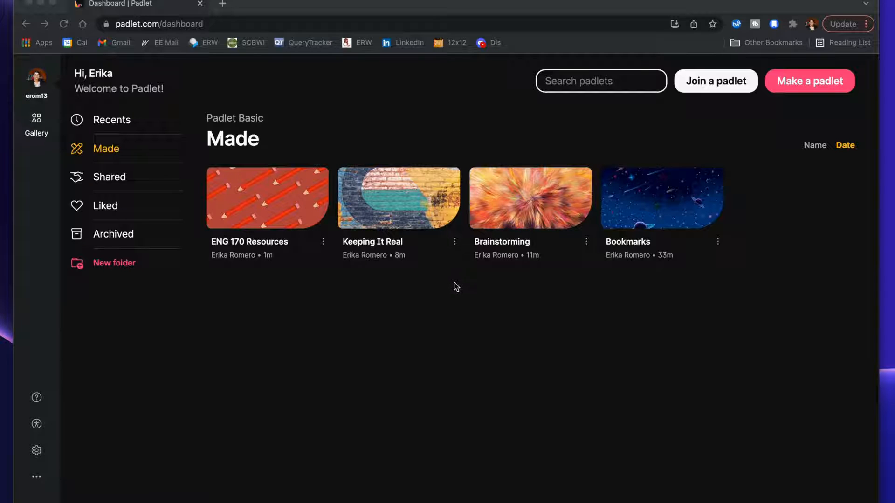
# In Brainstorming, drag the CFP post beneath Job Search and remove its PB Query connection.
pyautogui.click(529, 197)
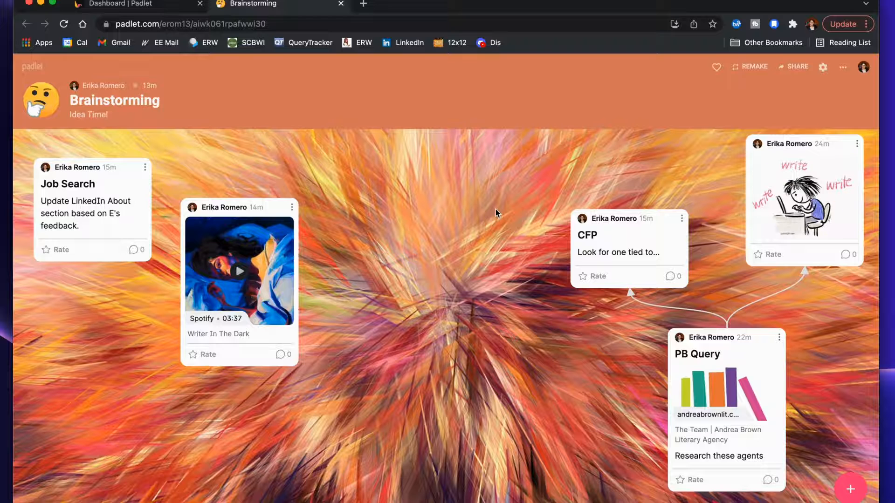
pyautogui.moveTo(563, 228)
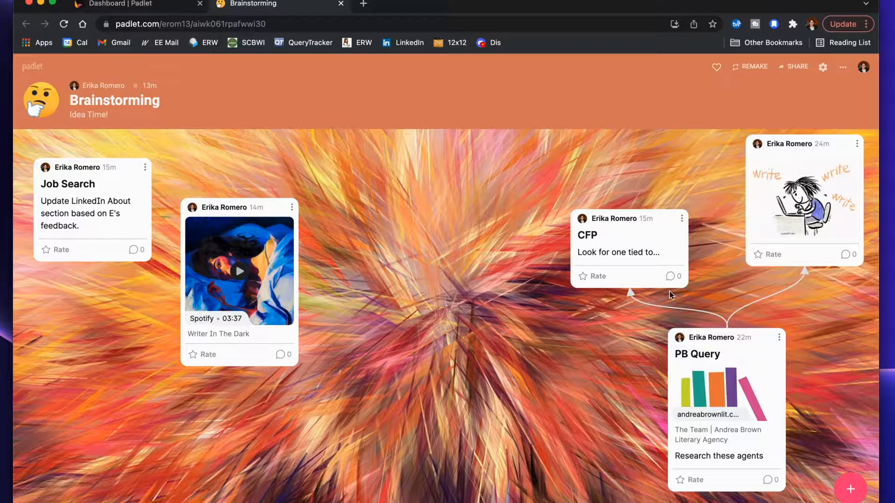
pyautogui.moveTo(633, 230)
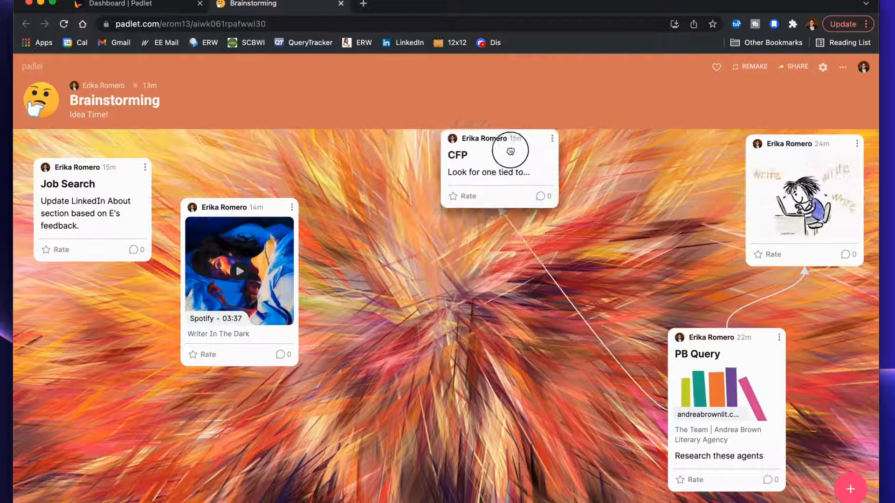
pyautogui.moveTo(510, 151); pyautogui.dragTo(651, 186)
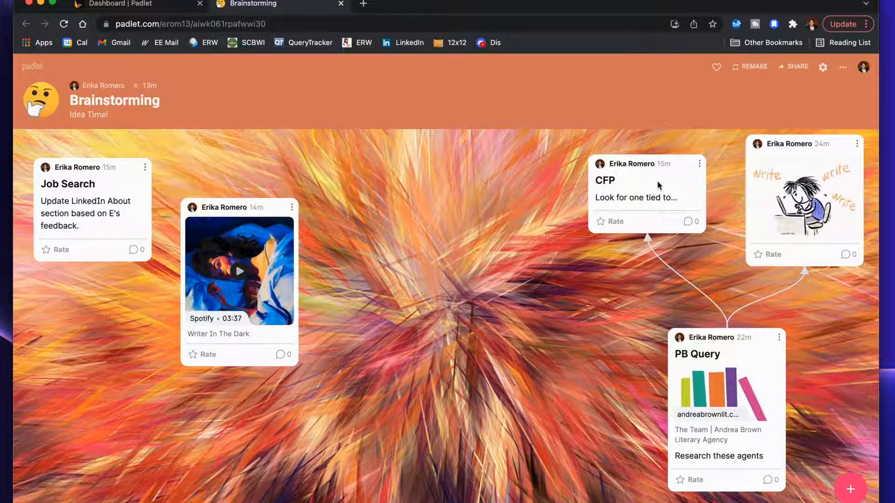
pyautogui.click(856, 144)
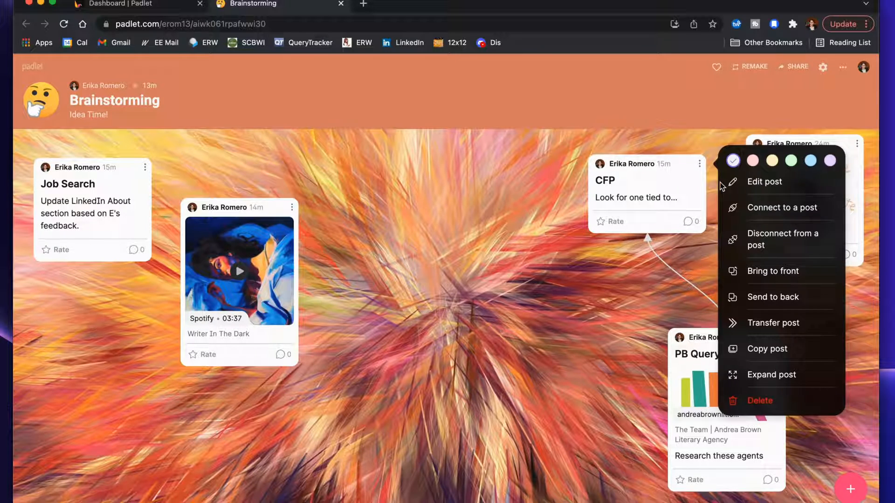
pyautogui.click(782, 239)
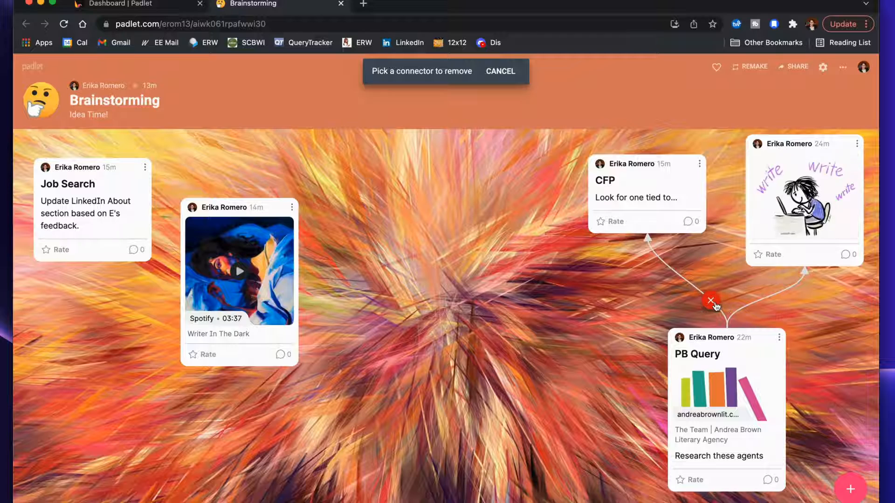
pyautogui.click(710, 301)
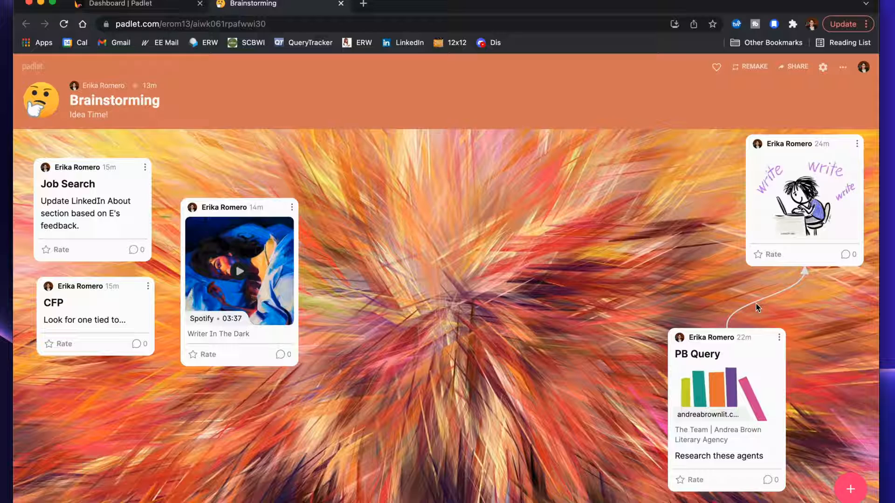
pyautogui.moveTo(779, 343)
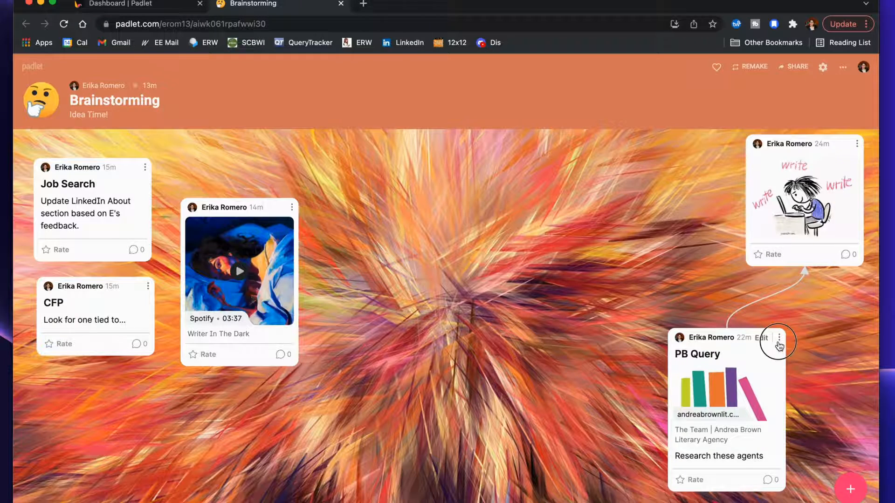
# Remove PB Query's connection to the drawing post.
pyautogui.click(778, 338)
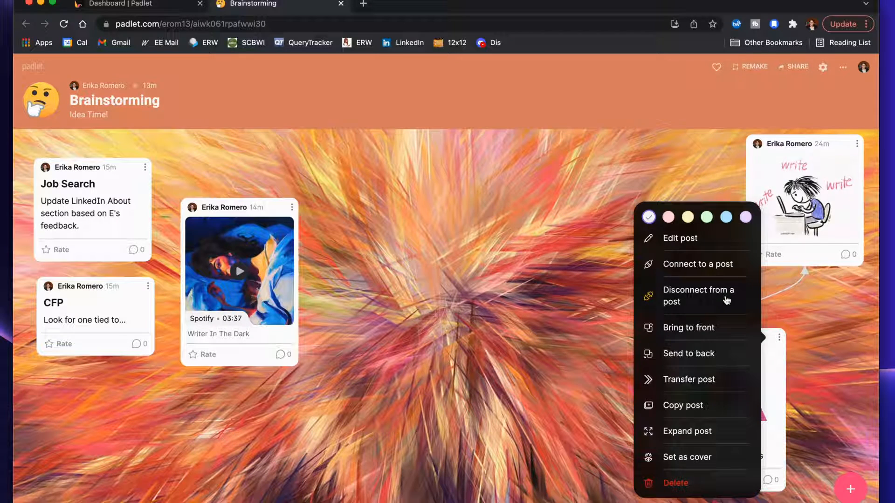
pyautogui.click(698, 295)
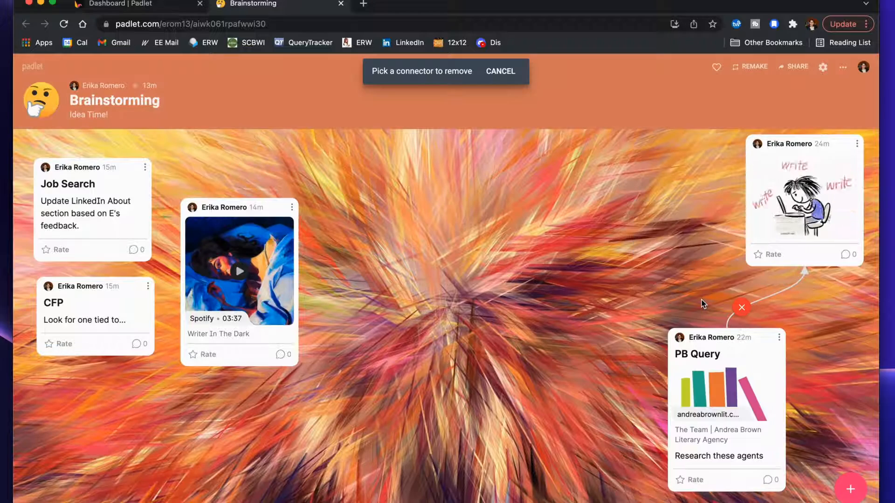
pyautogui.click(741, 307)
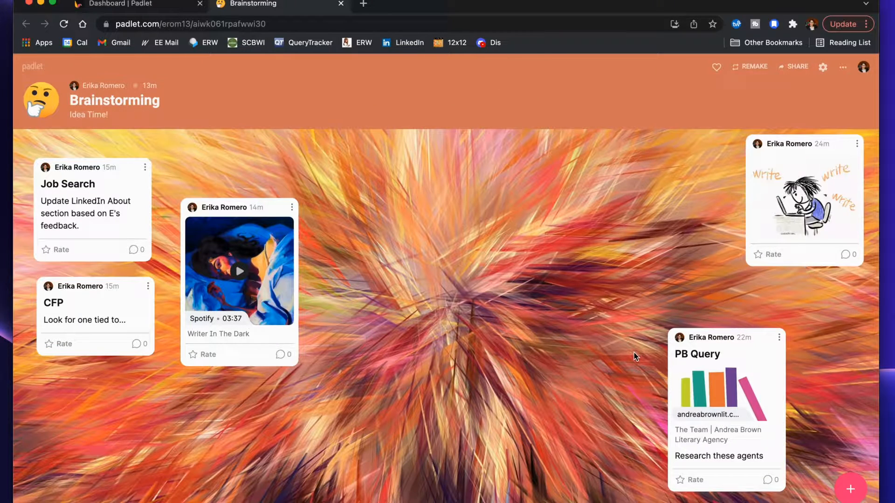
# Connect the Spotify song post to PB Query with the label 'Do This Week!'.
pyautogui.click(292, 207)
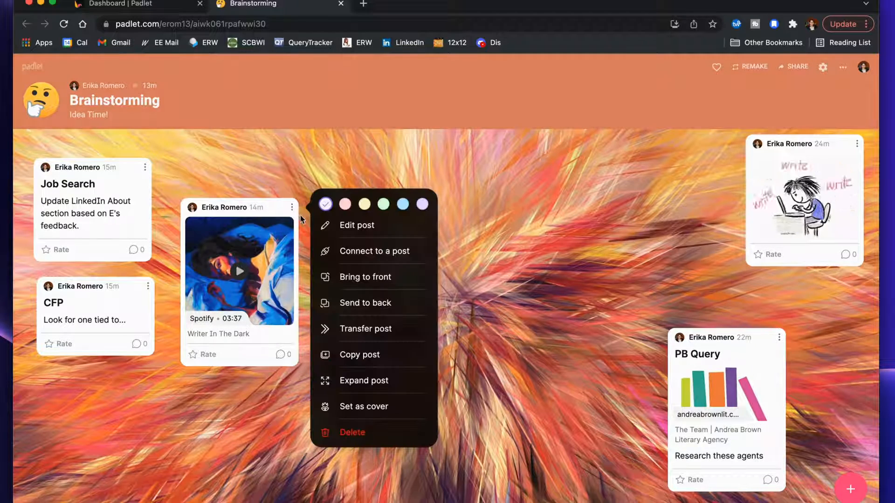
pyautogui.click(374, 251)
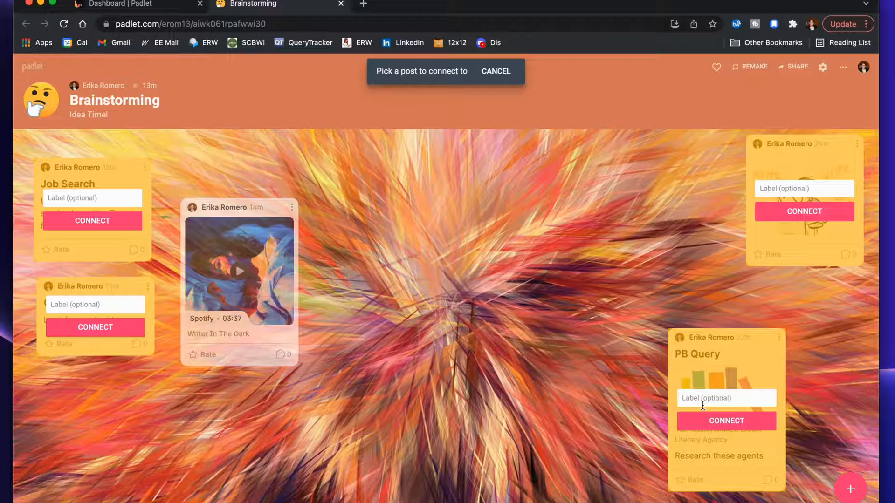
pyautogui.write('Do This Week!')
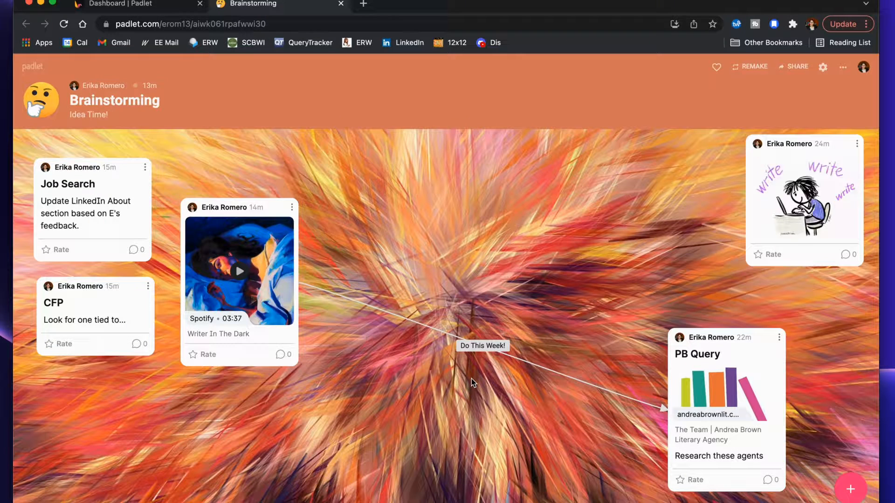
pyautogui.moveTo(460, 380)
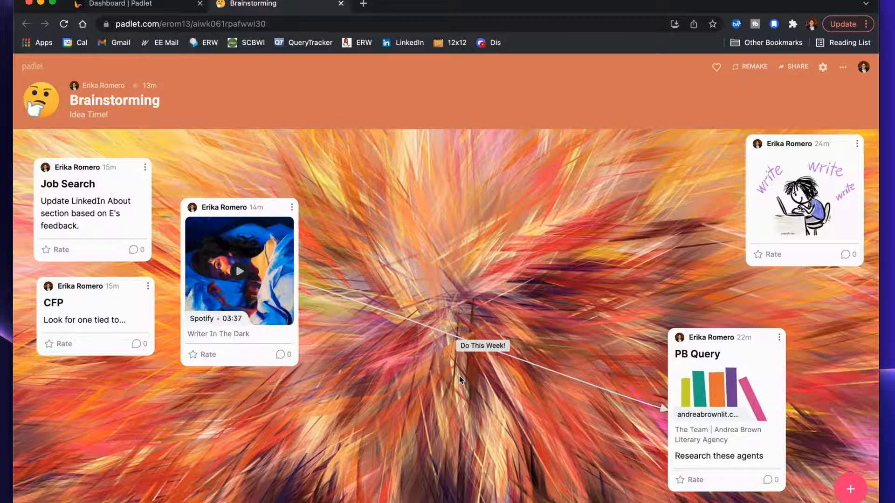
pyautogui.moveTo(266, 208)
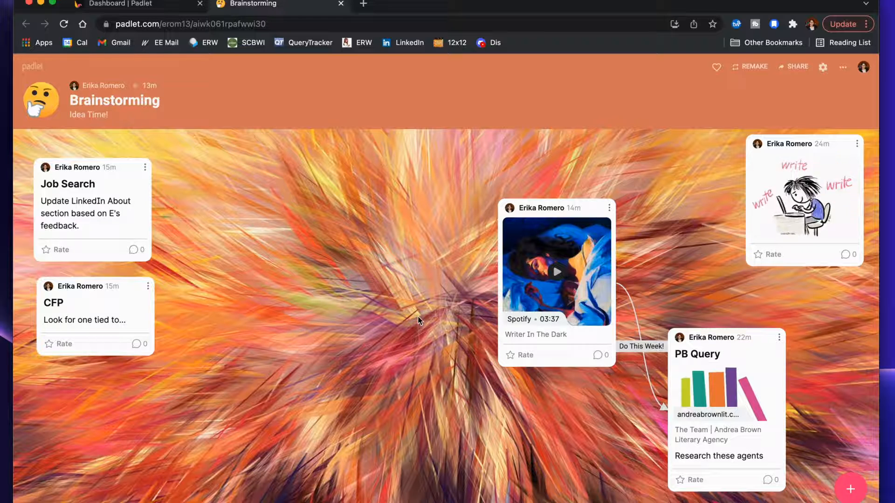
pyautogui.moveTo(132, 295)
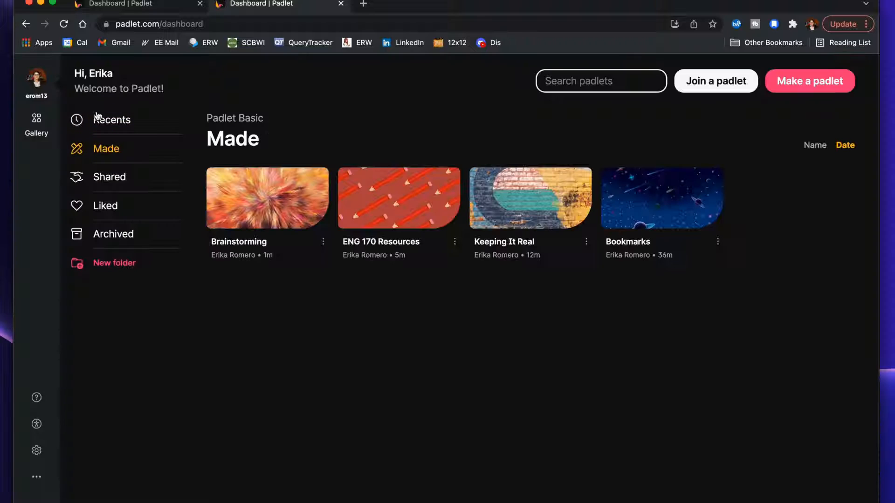
pyautogui.moveTo(291, 291)
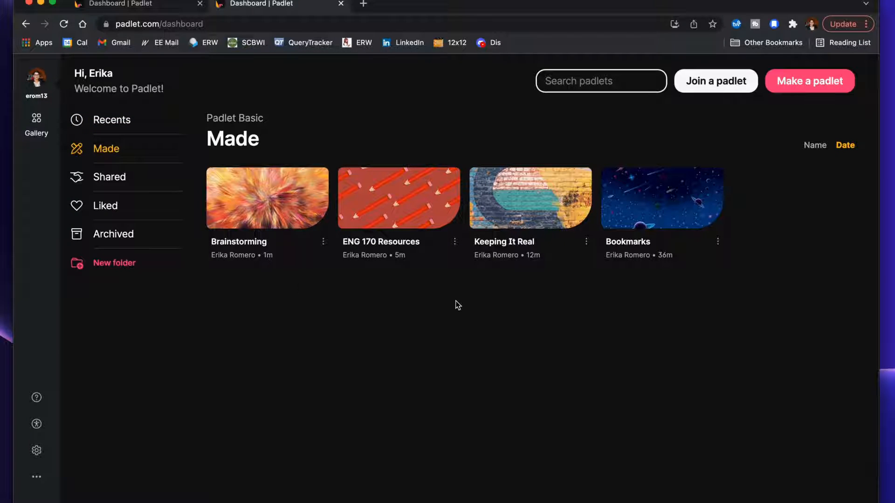
pyautogui.moveTo(486, 325)
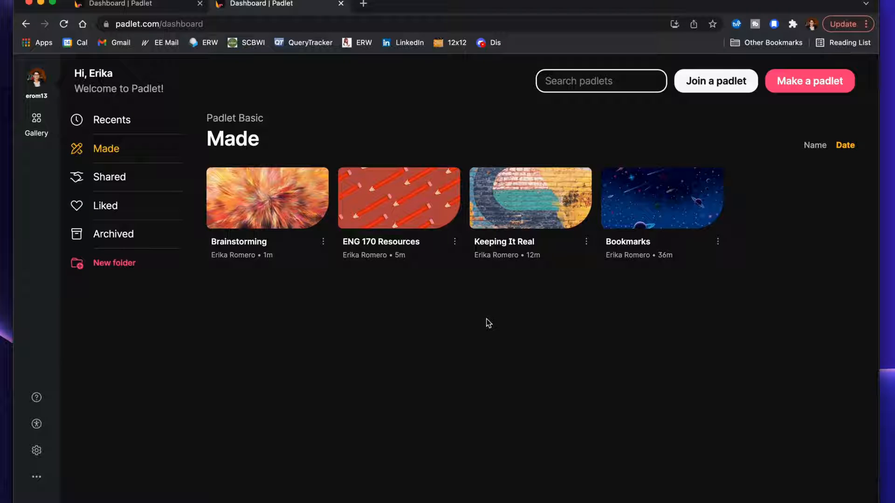
pyautogui.moveTo(496, 301)
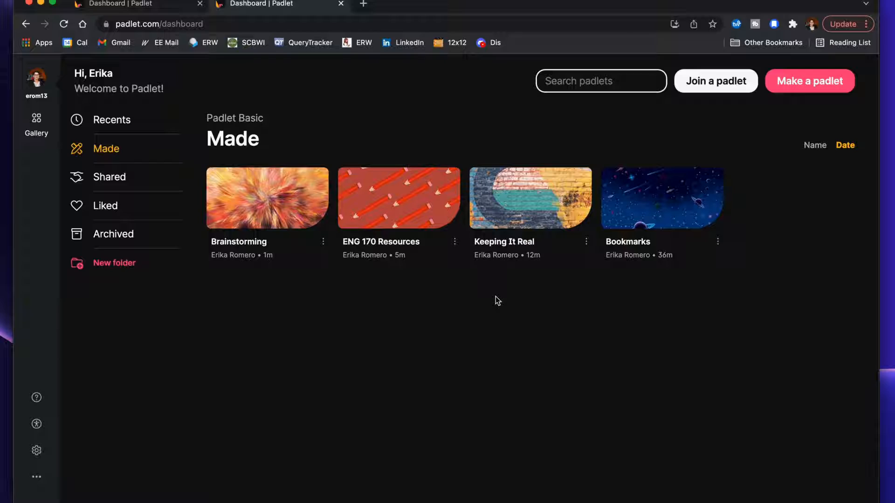
# In Keeping It Real, add body text 'kgjhdfgdo' to the Maus Banned post and update it.
pyautogui.click(529, 196)
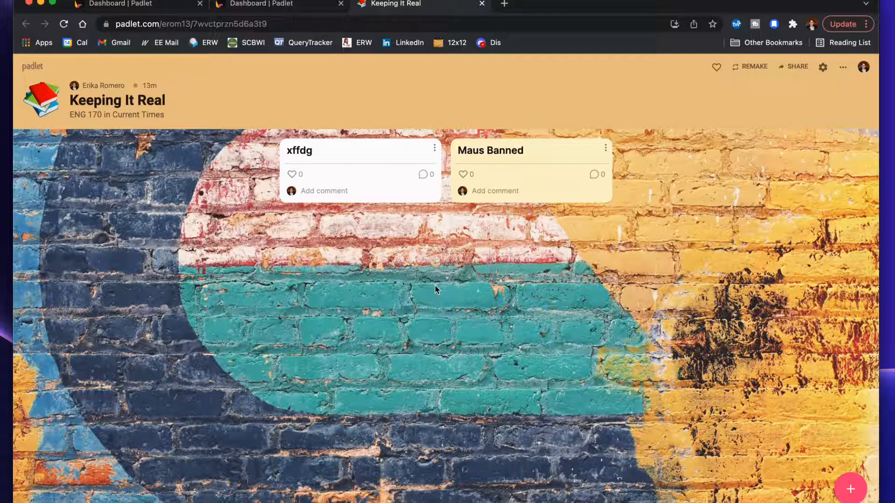
pyautogui.moveTo(382, 153)
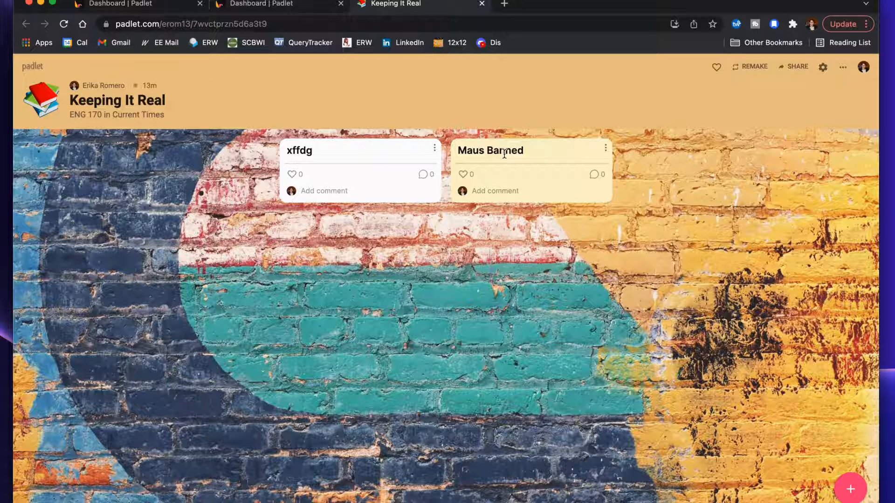
pyautogui.click(504, 150)
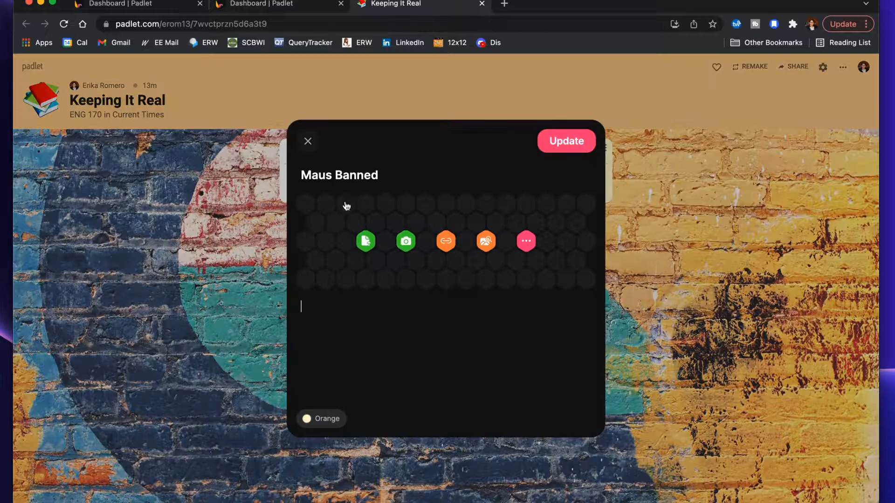
pyautogui.write('kgjhdfgdoighdfgihd')
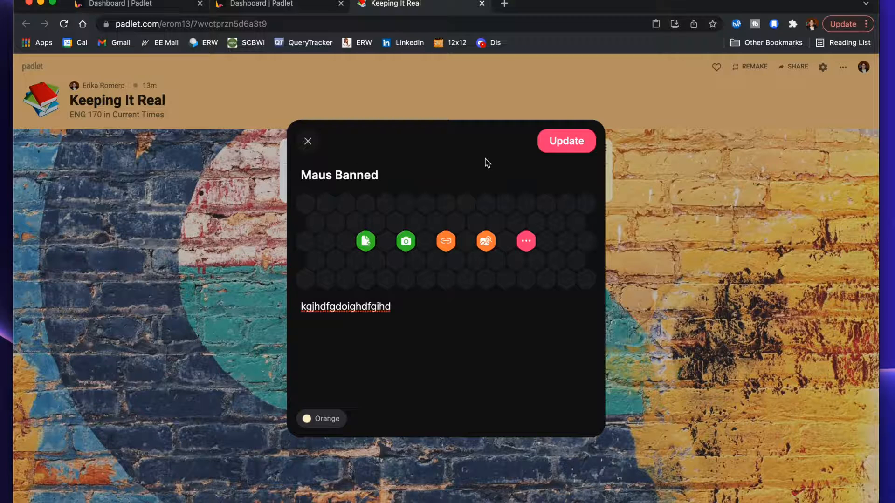
pyautogui.click(565, 141)
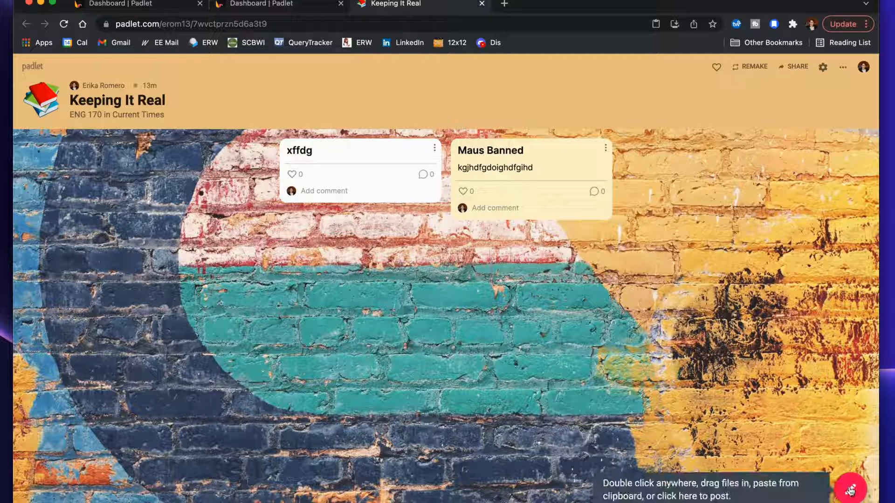
pyautogui.click(850, 490)
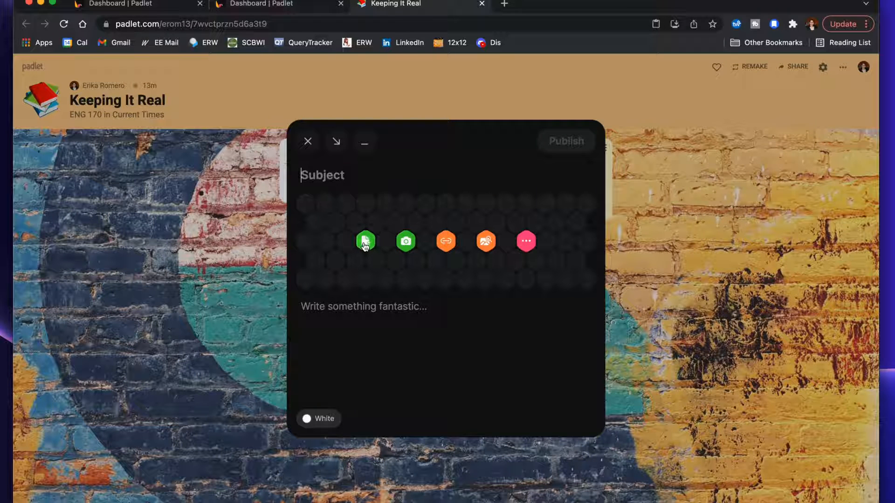
pyautogui.moveTo(366, 240)
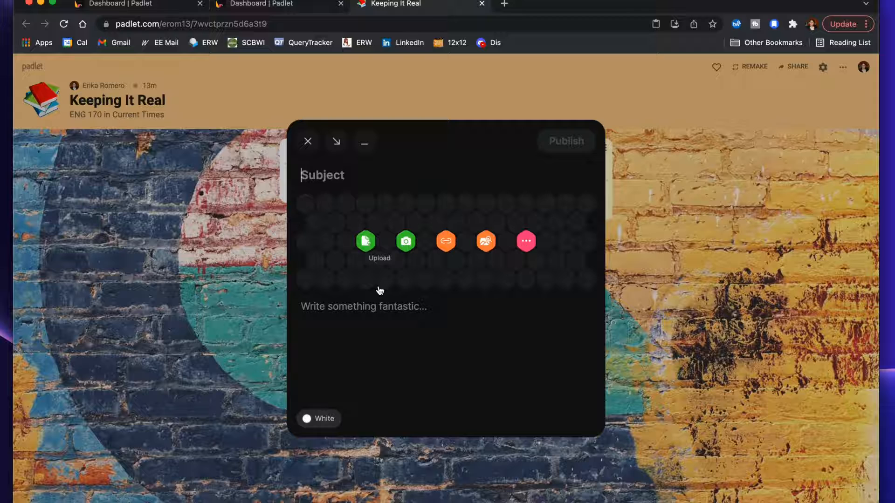
pyautogui.moveTo(405, 240)
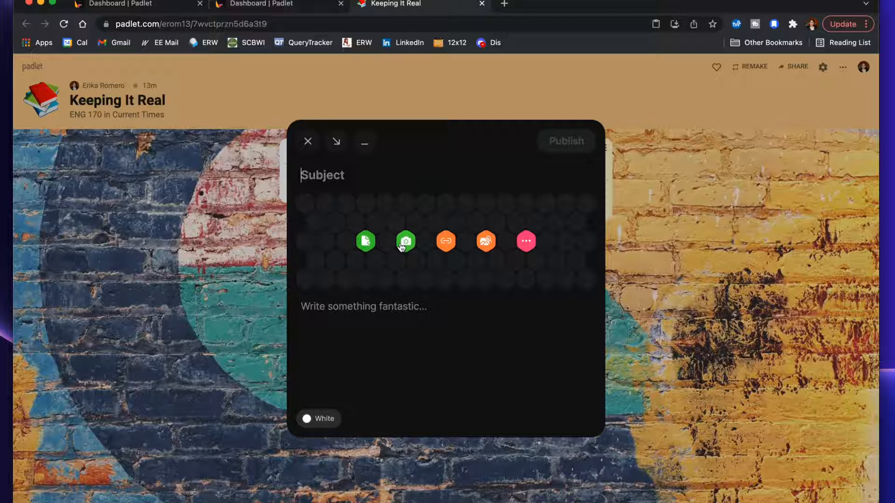
pyautogui.moveTo(405, 240)
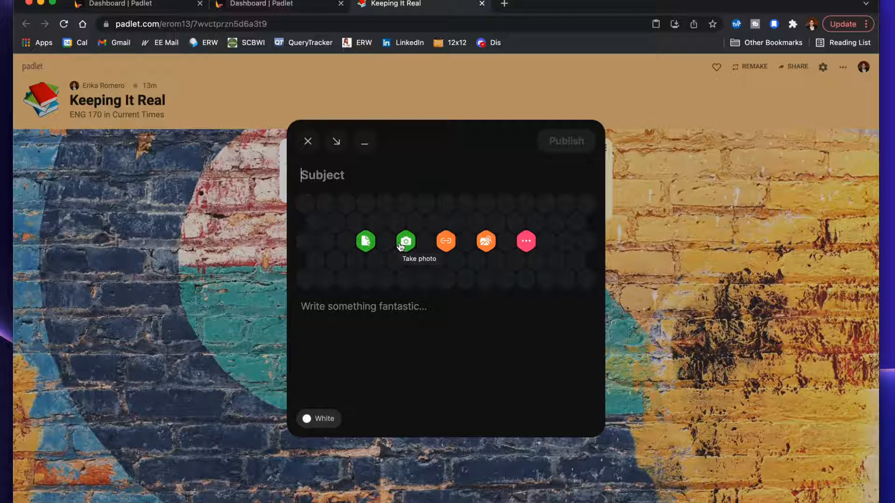
pyautogui.moveTo(445, 240)
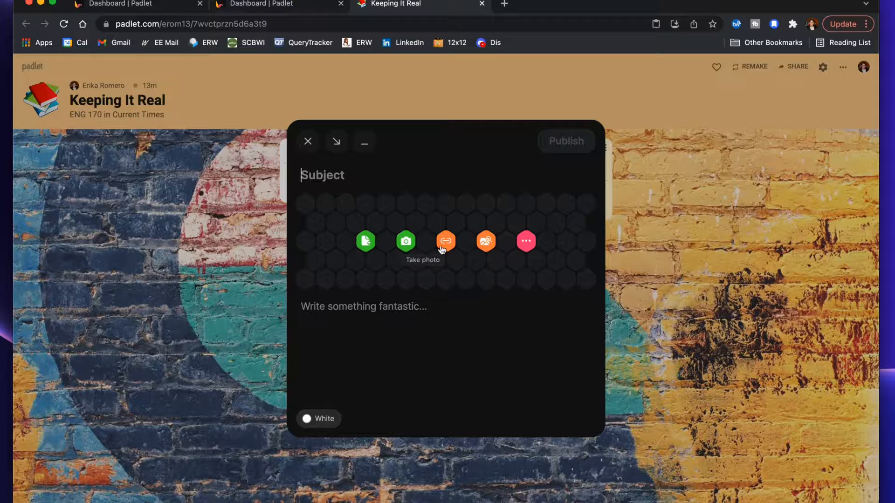
pyautogui.click(445, 241)
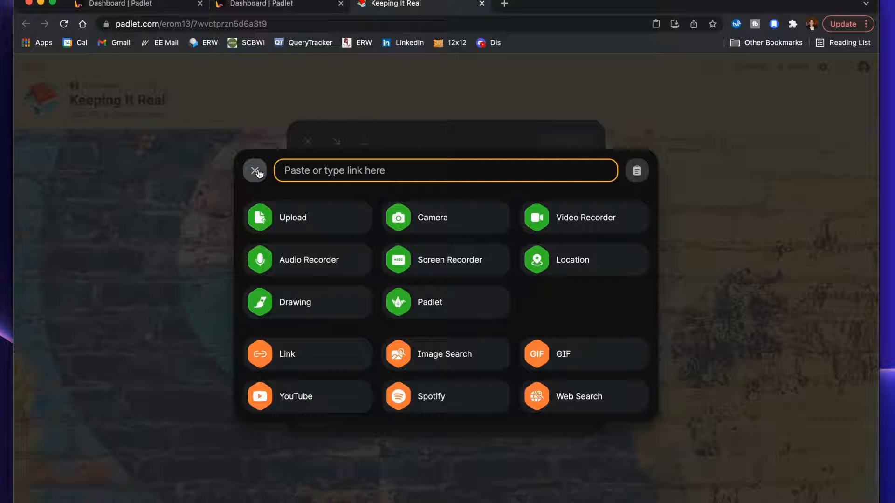
pyautogui.click(255, 170)
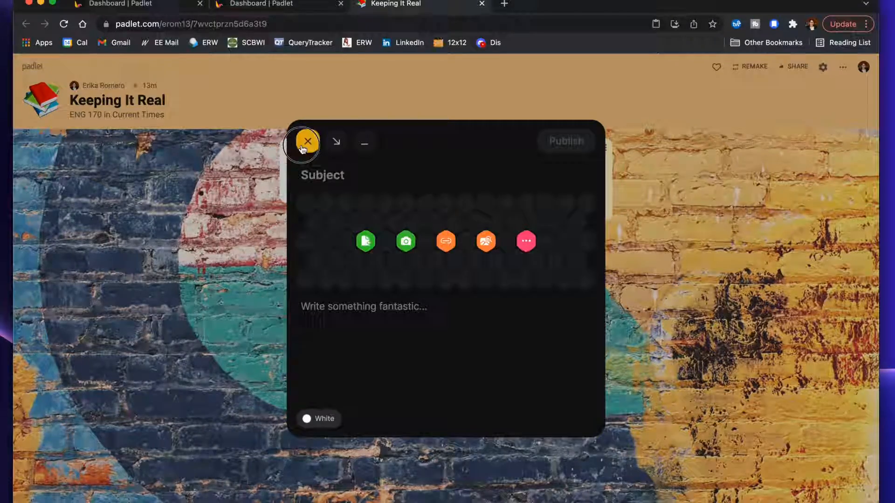
pyautogui.click(307, 141)
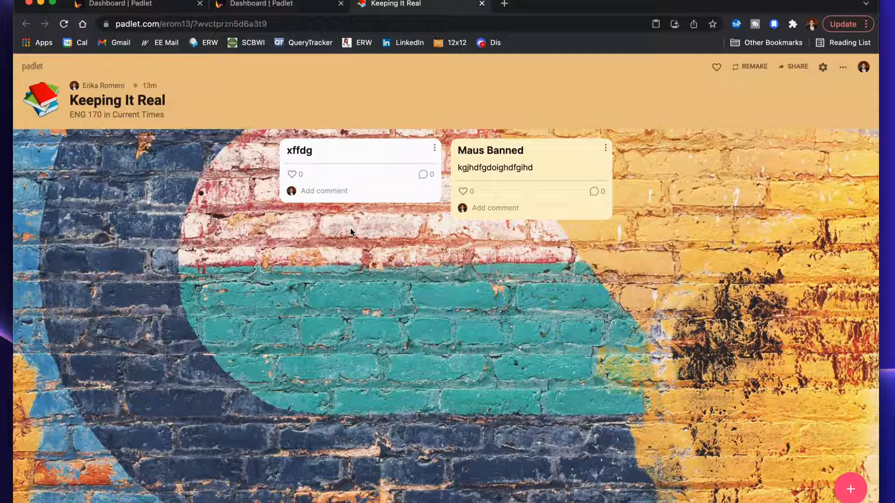
pyautogui.moveTo(317, 173)
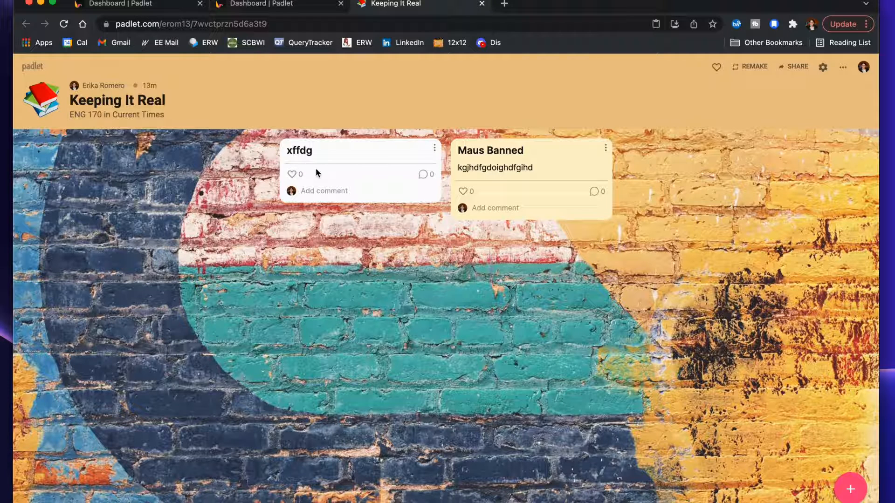
pyautogui.moveTo(425, 160)
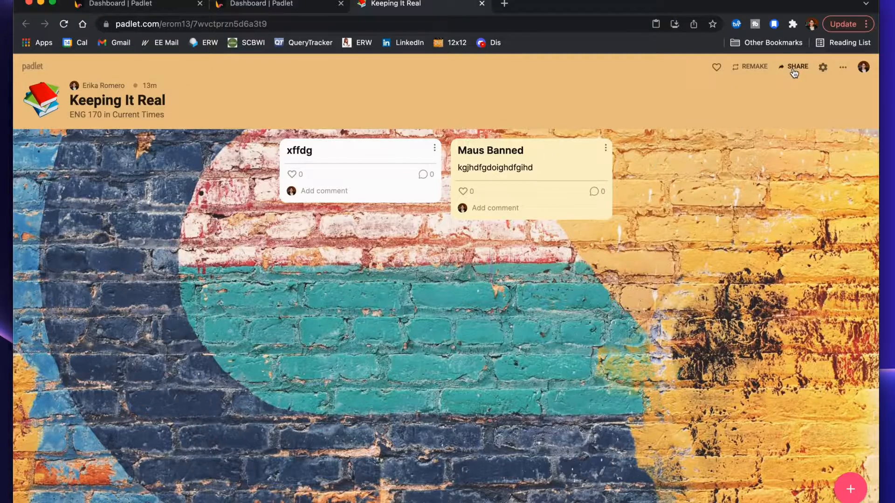
# Open the Share panel for the Keeping It Real board.
pyautogui.click(798, 66)
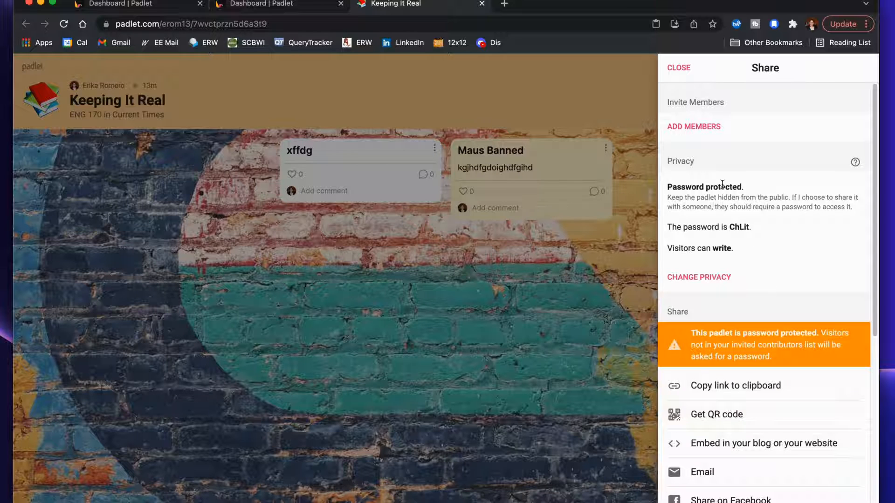
pyautogui.moveTo(698, 277)
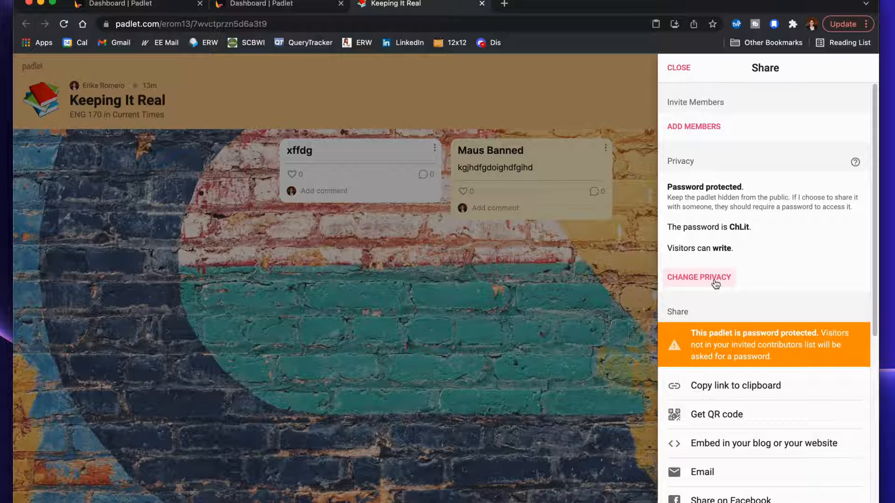
# Show the Change Privacy options for Keeping It Real.
pyautogui.click(699, 278)
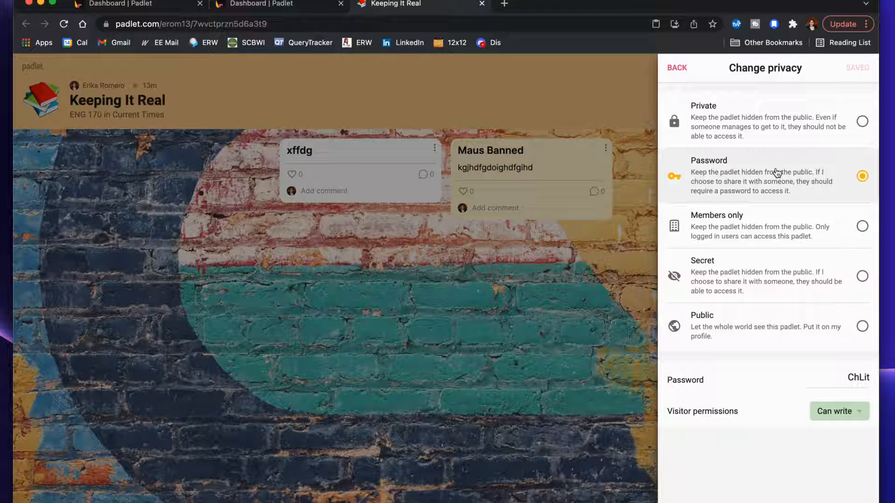
pyautogui.moveTo(740, 230)
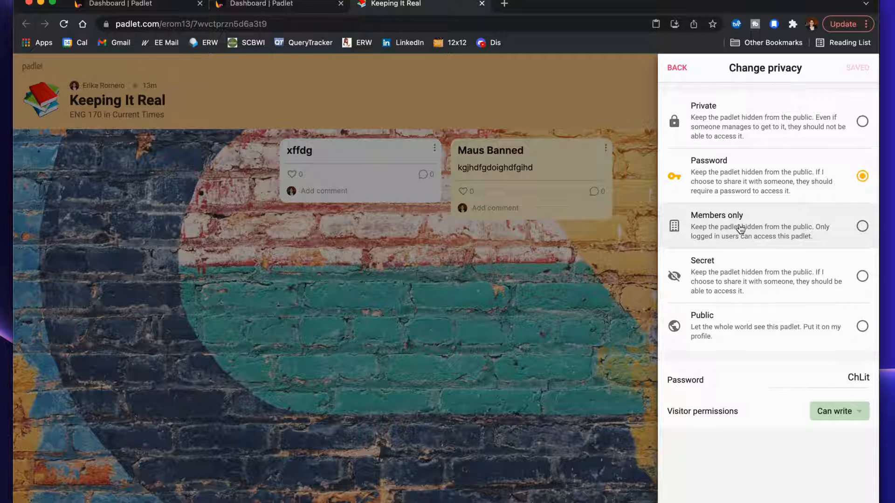
pyautogui.moveTo(824, 193)
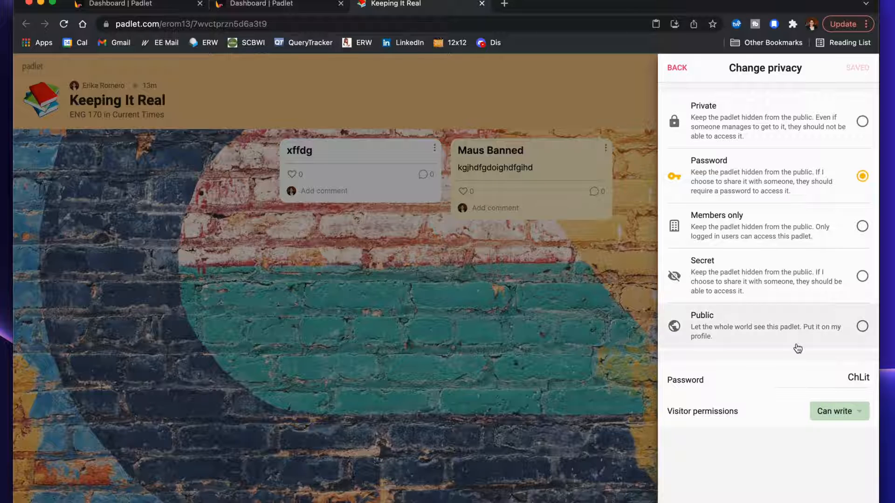
pyautogui.moveTo(737, 280)
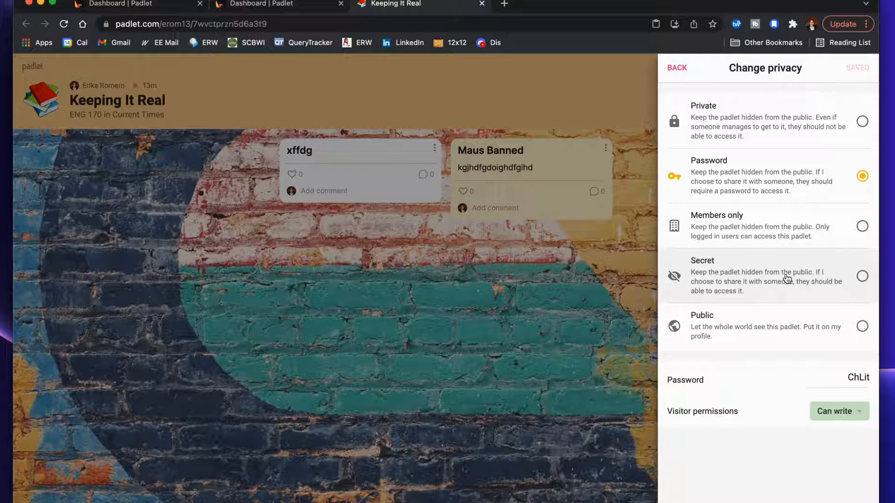
pyautogui.moveTo(761, 336)
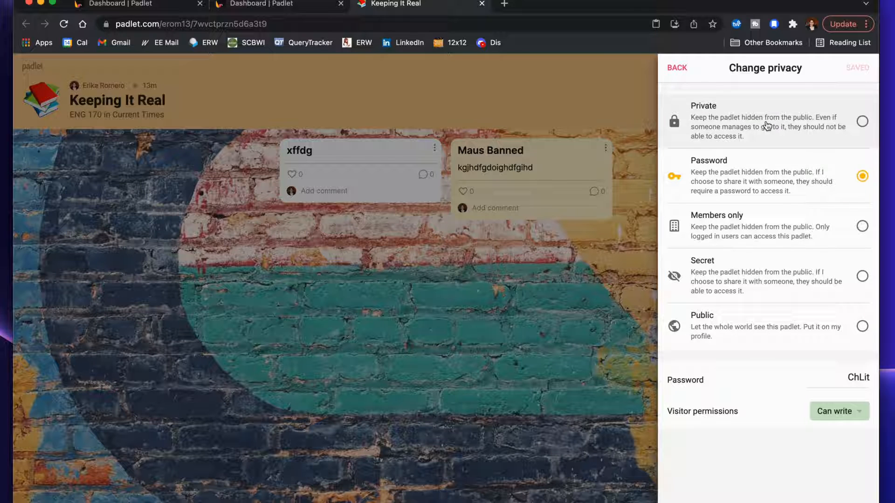
pyautogui.moveTo(729, 117)
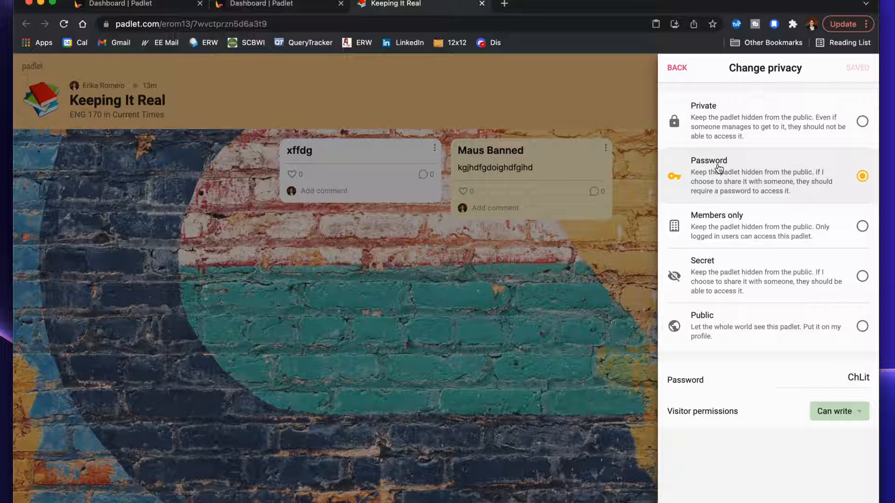
# Leave privacy as Password with visitors able to write and go back.
pyautogui.click(677, 67)
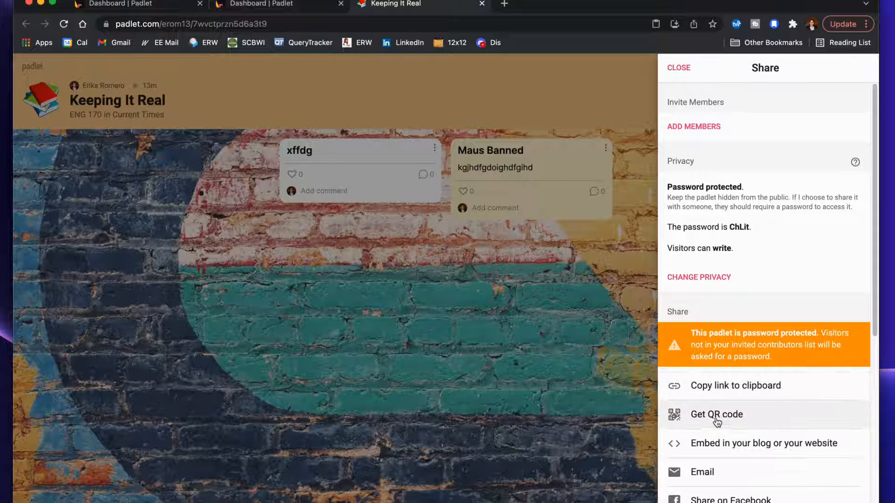
pyautogui.moveTo(712, 454)
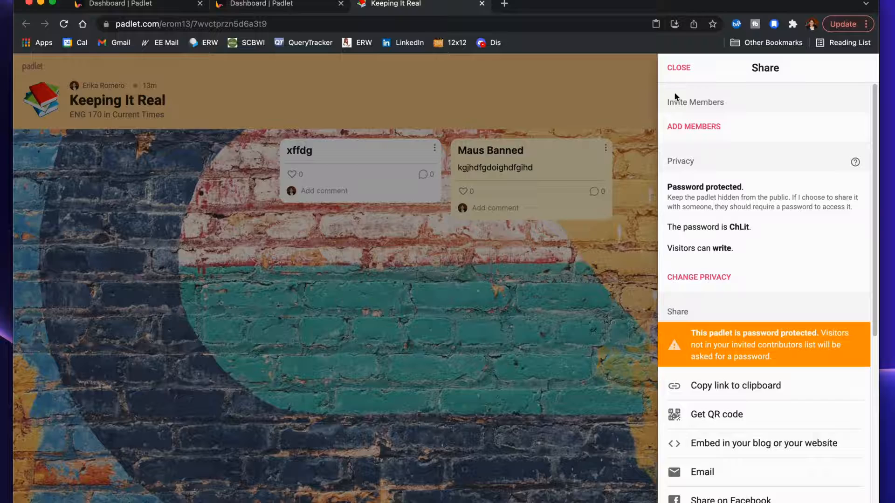
# Close the Share panel and open ENG 170 Resources from the dashboard.
pyautogui.click(678, 67)
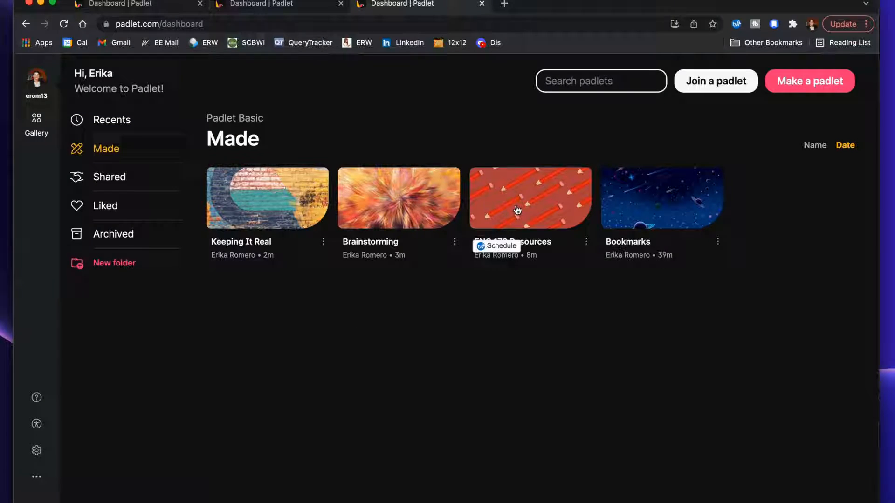
pyautogui.click(530, 198)
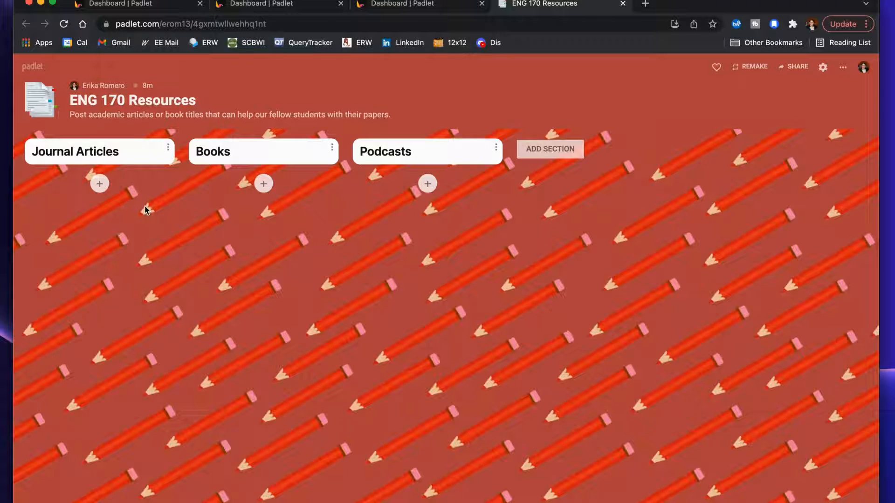
pyautogui.moveTo(200, 120)
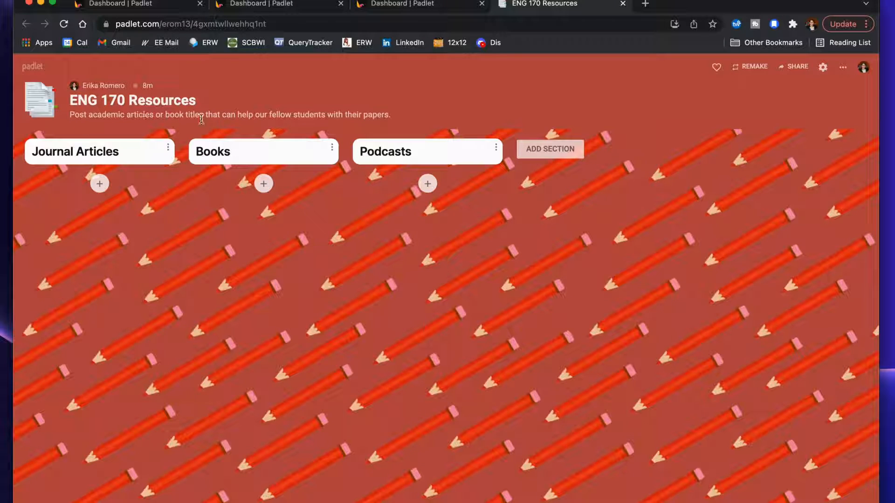
pyautogui.moveTo(420, 125)
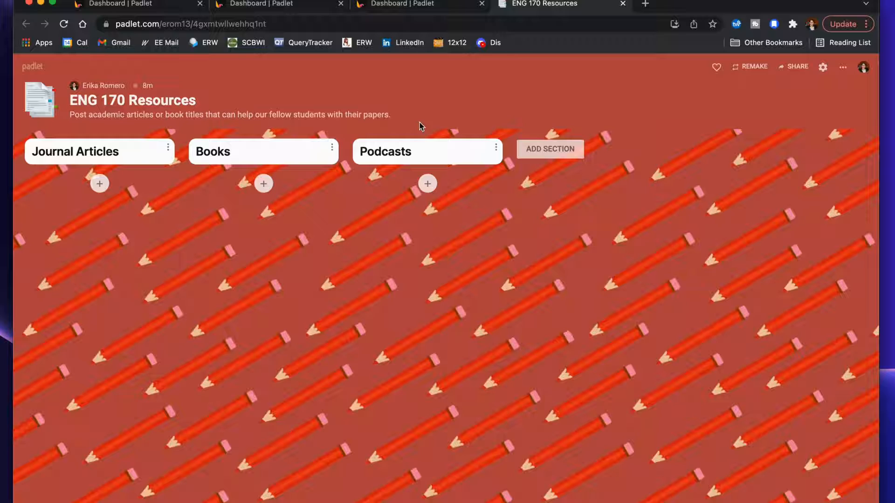
pyautogui.moveTo(348, 321)
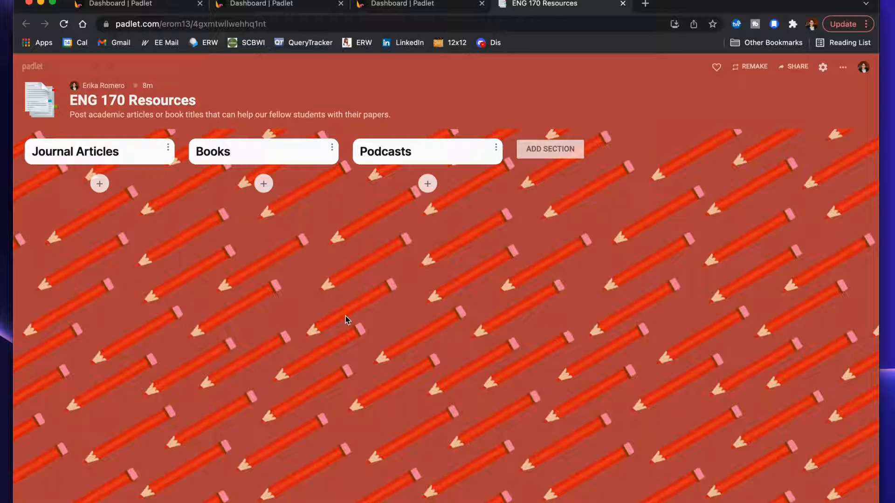
pyautogui.moveTo(256, 166)
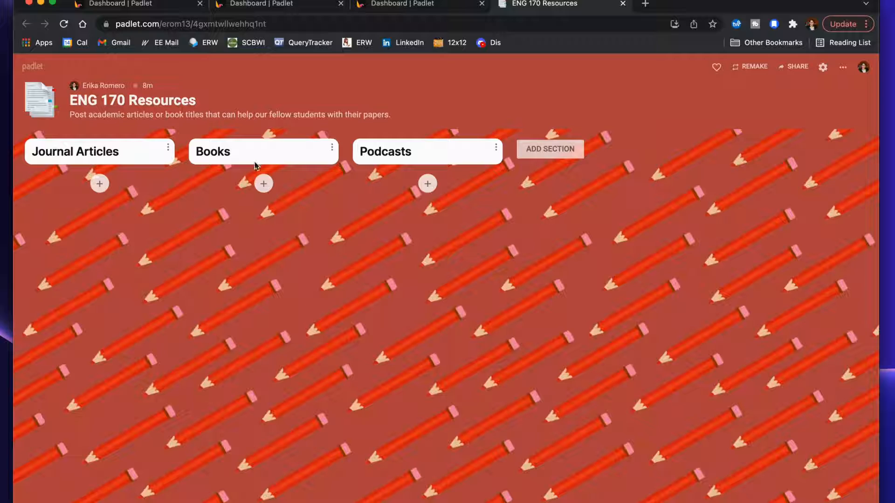
pyautogui.moveTo(179, 252)
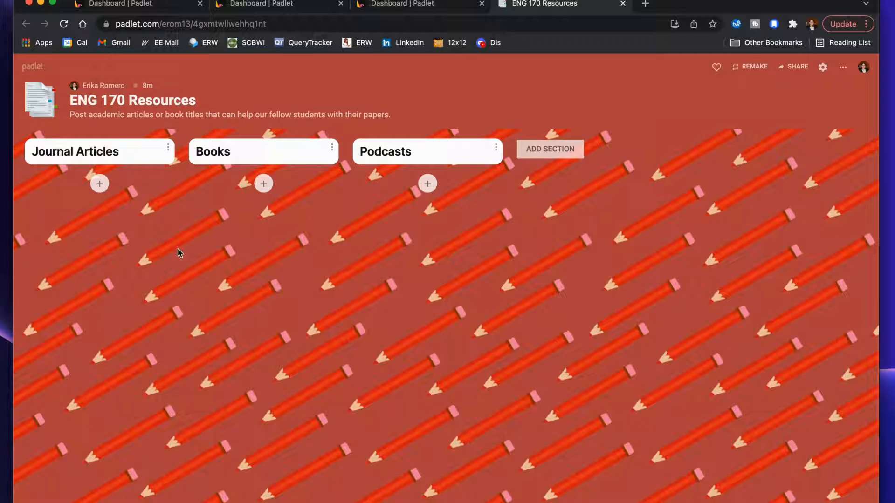
pyautogui.moveTo(106, 441)
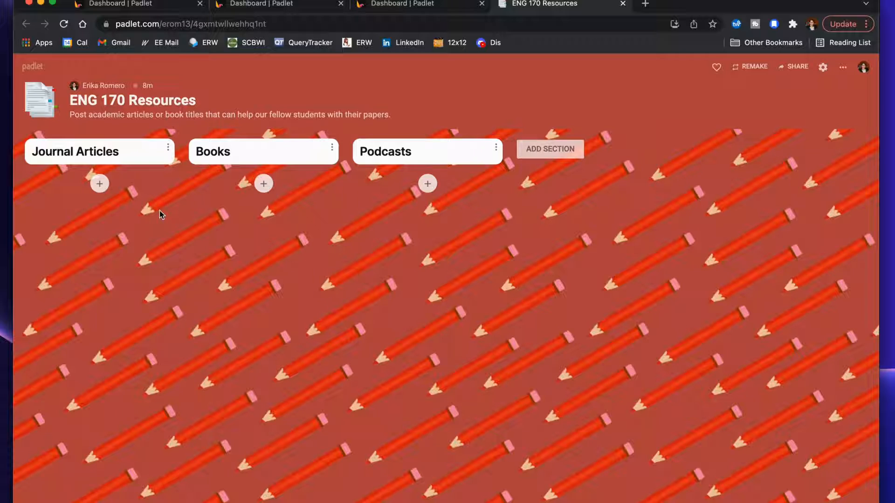
pyautogui.moveTo(99, 184)
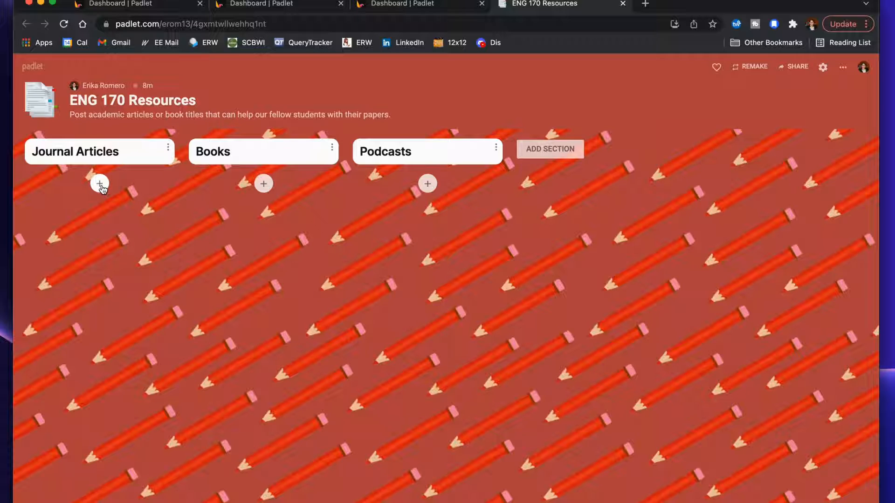
pyautogui.moveTo(100, 184)
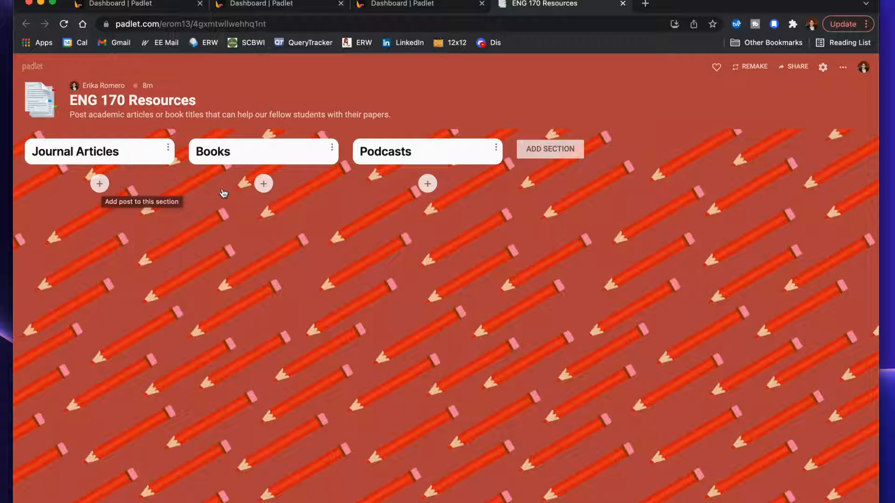
pyautogui.moveTo(263, 183)
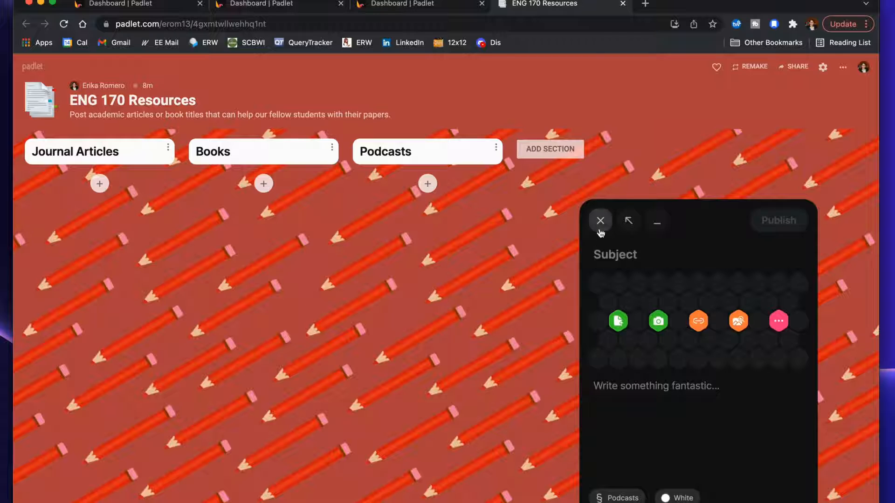
# Close the Podcasts post draft without publishing.
pyautogui.click(599, 220)
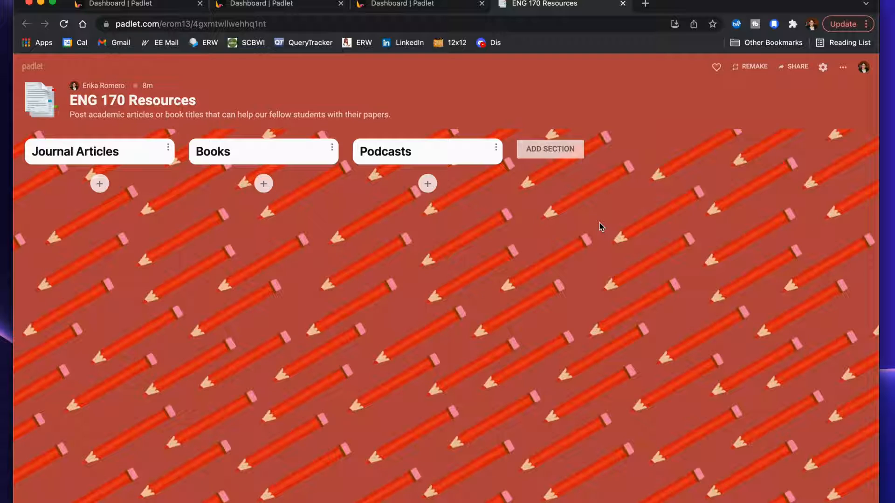
pyautogui.moveTo(508, 249)
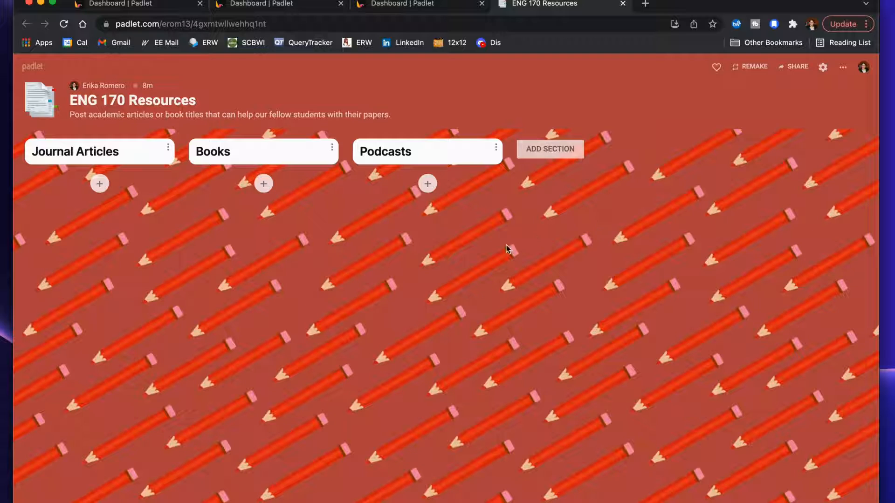
pyautogui.moveTo(488, 249)
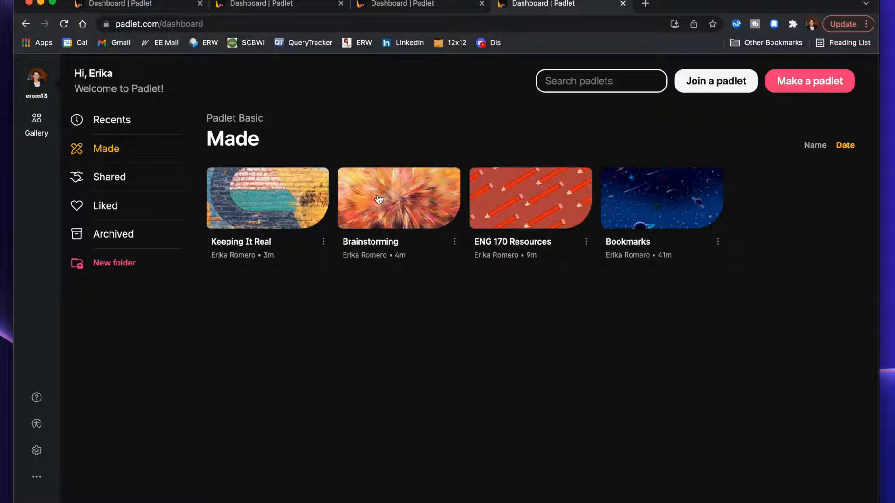
pyautogui.moveTo(600, 244)
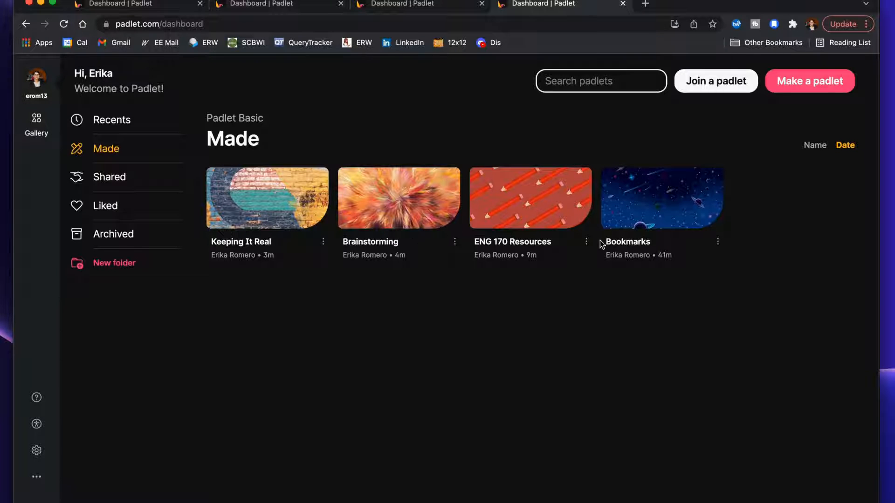
# Delete ENG 170 Resources with confirmation code 224, then start a new padlet.
pyautogui.click(717, 241)
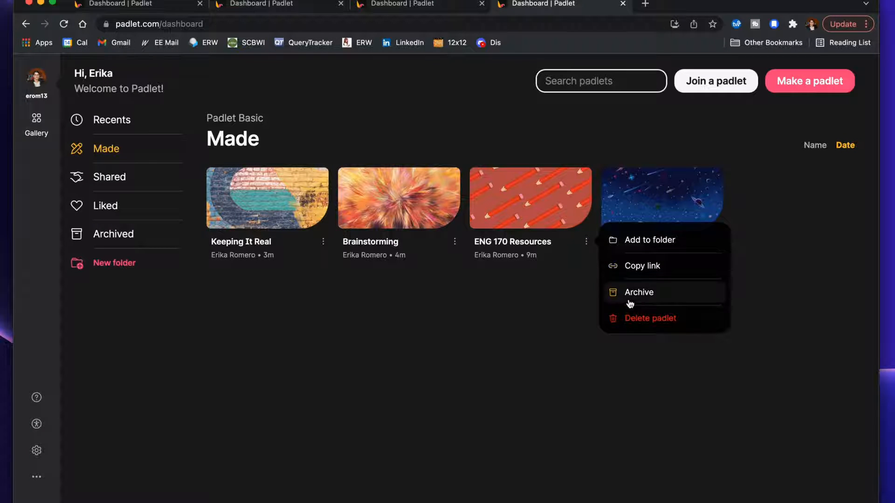
pyautogui.click(649, 318)
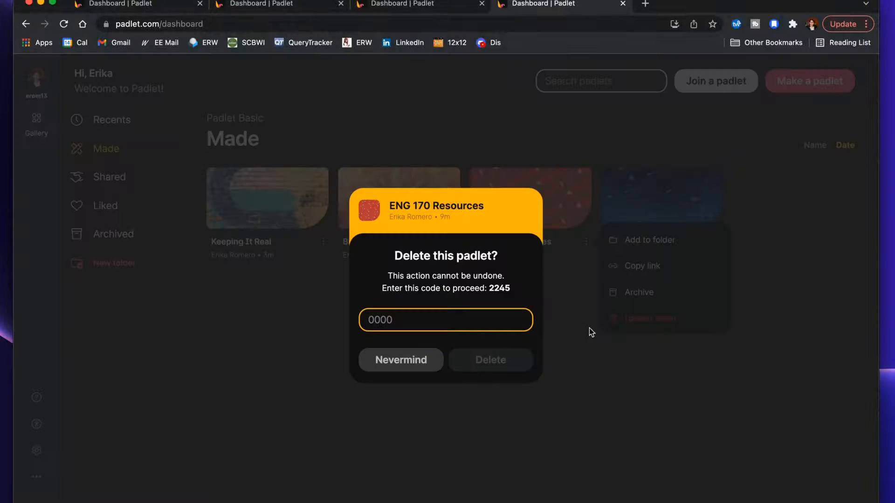
pyautogui.moveTo(471, 355)
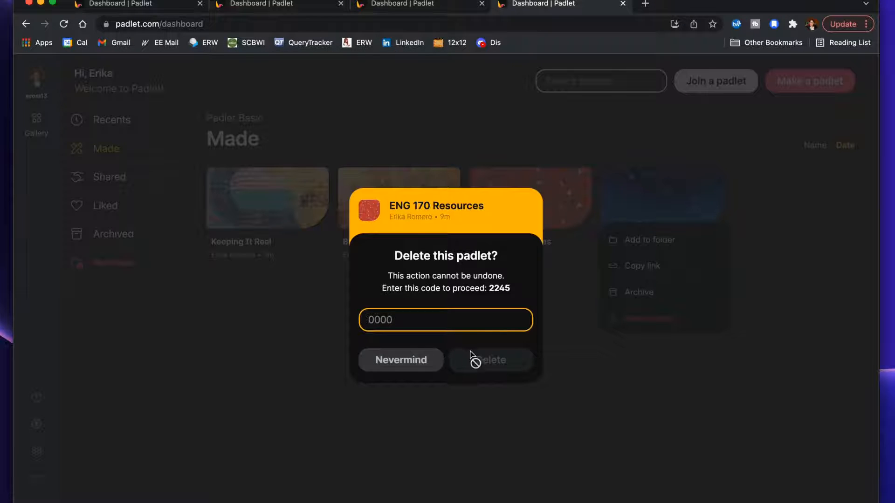
pyautogui.write('224')
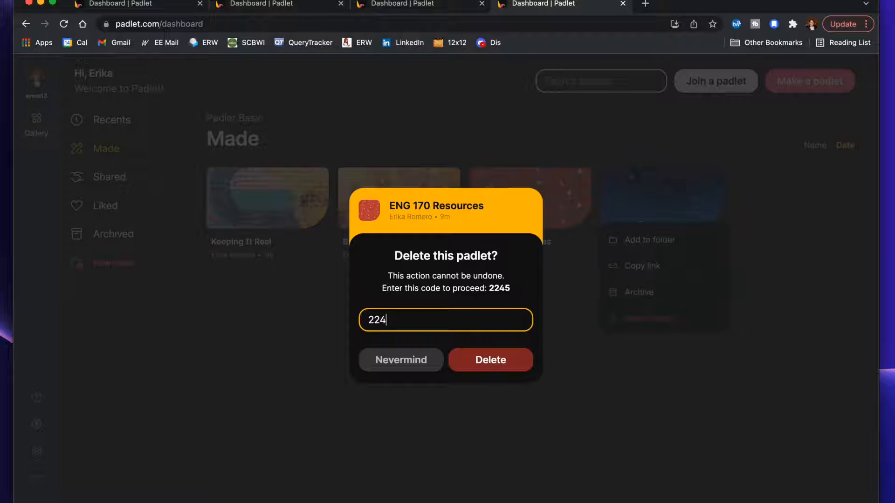
pyautogui.click(490, 359)
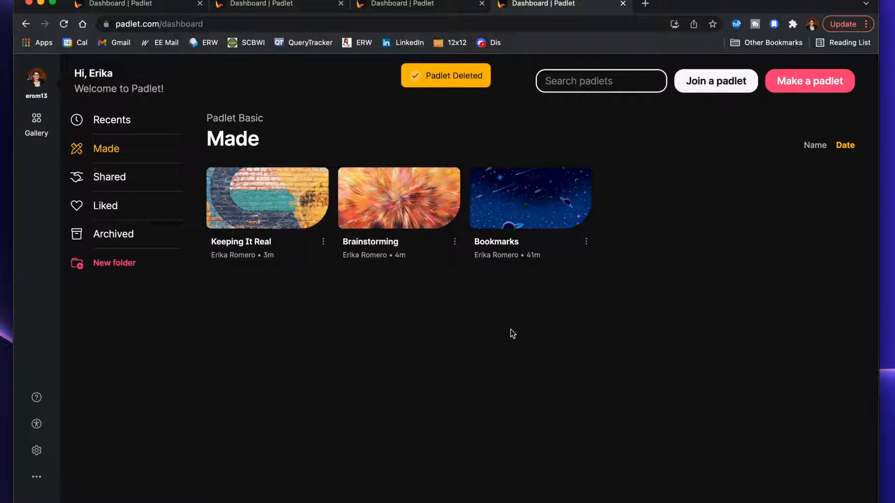
pyautogui.click(808, 80)
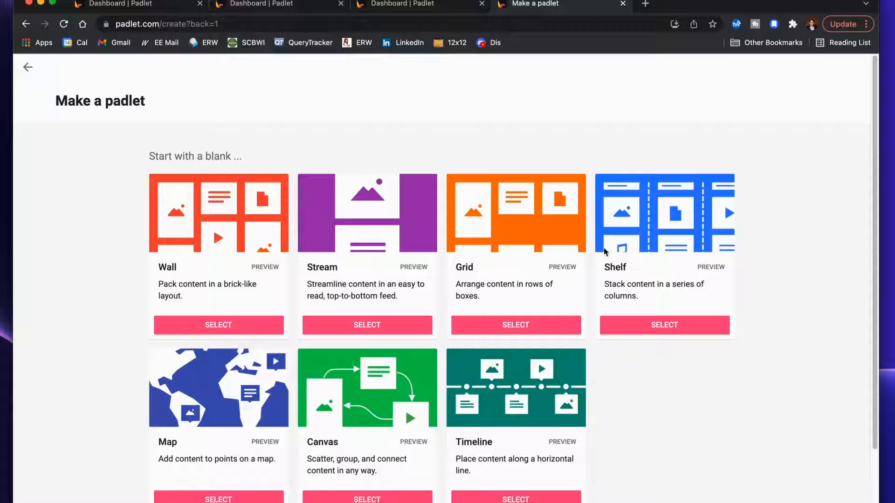
pyautogui.moveTo(216, 251)
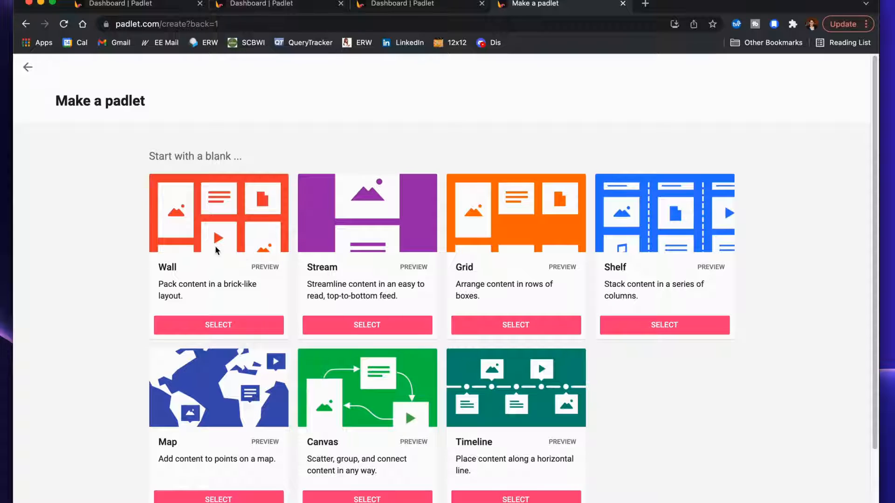
pyautogui.moveTo(194, 239)
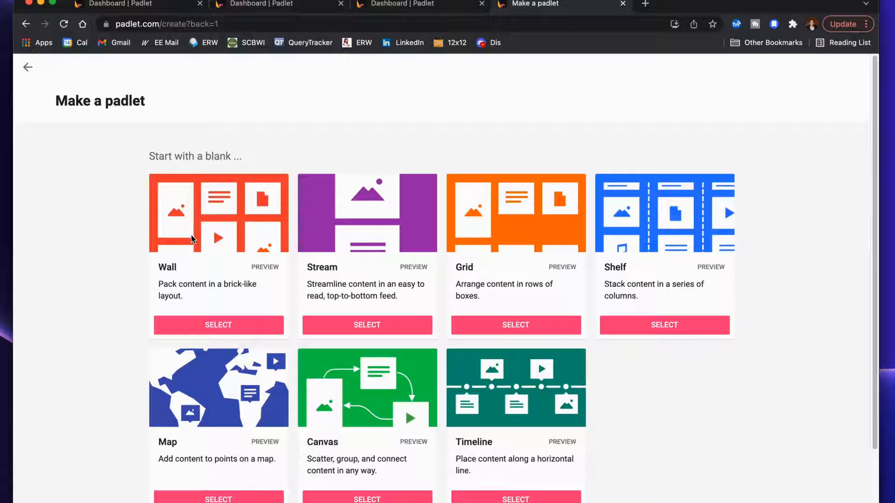
pyautogui.moveTo(346, 249)
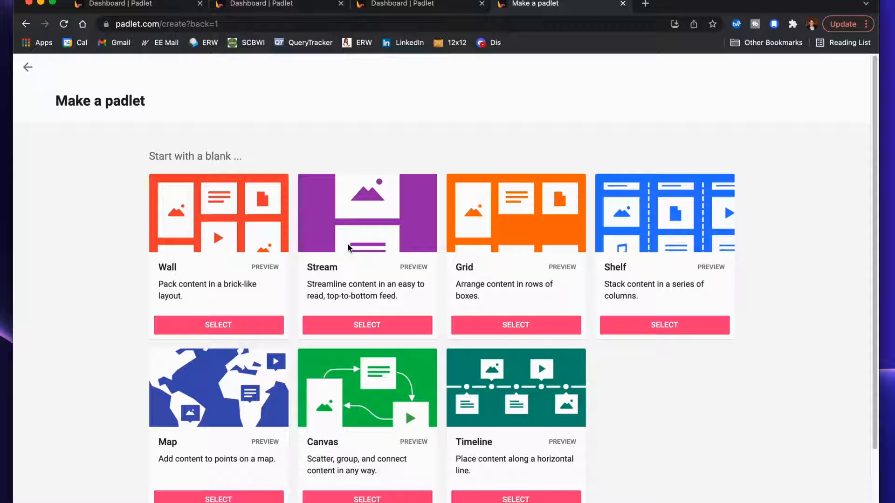
pyautogui.moveTo(495, 254)
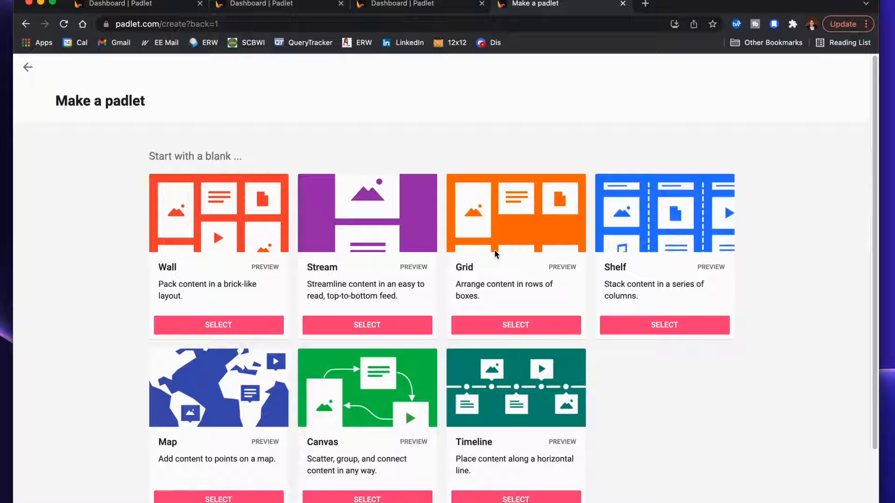
pyautogui.moveTo(511, 266)
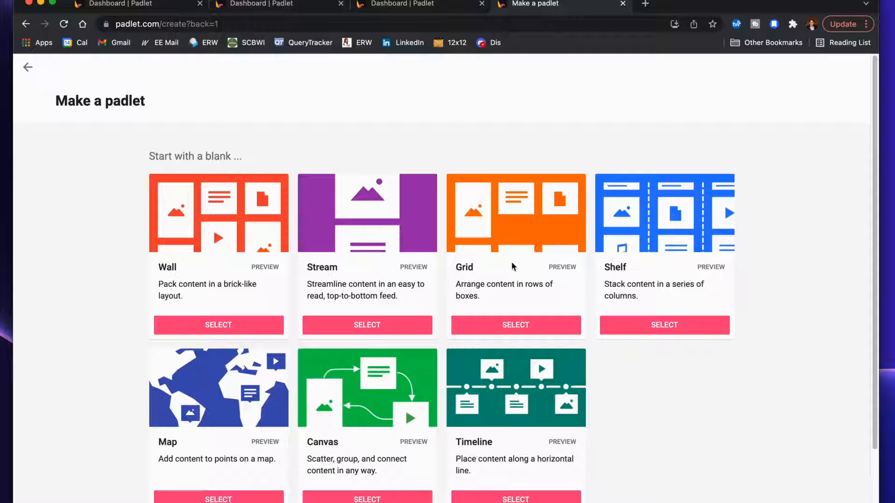
pyautogui.moveTo(636, 255)
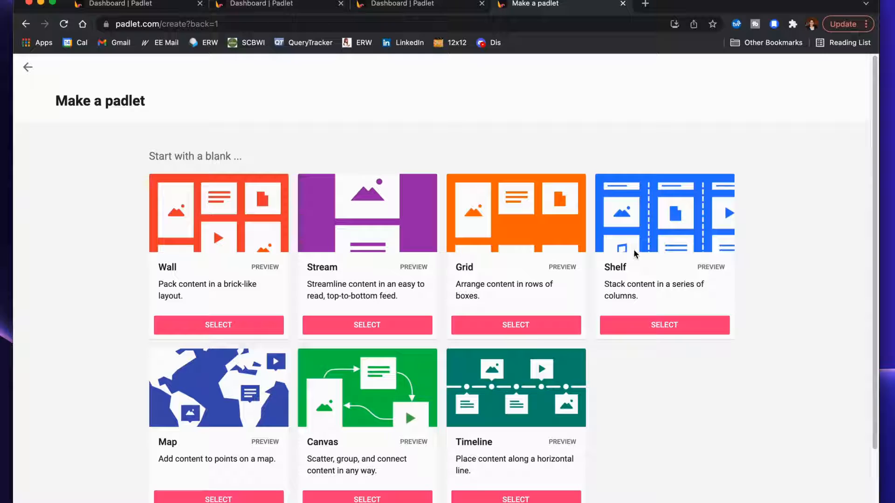
pyautogui.moveTo(216, 403)
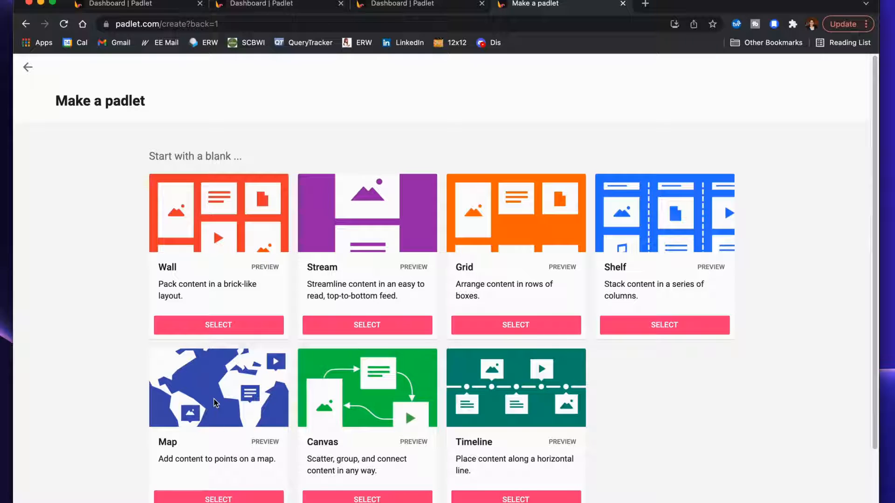
pyautogui.moveTo(395, 401)
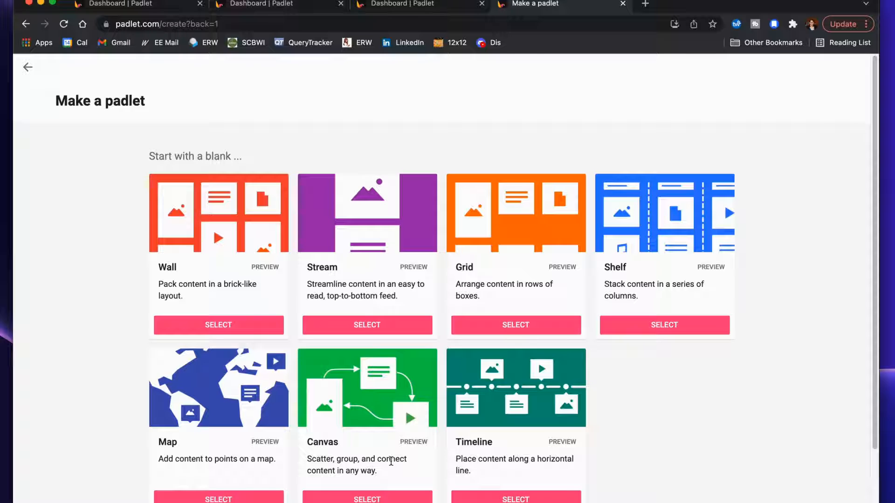
pyautogui.moveTo(514, 325)
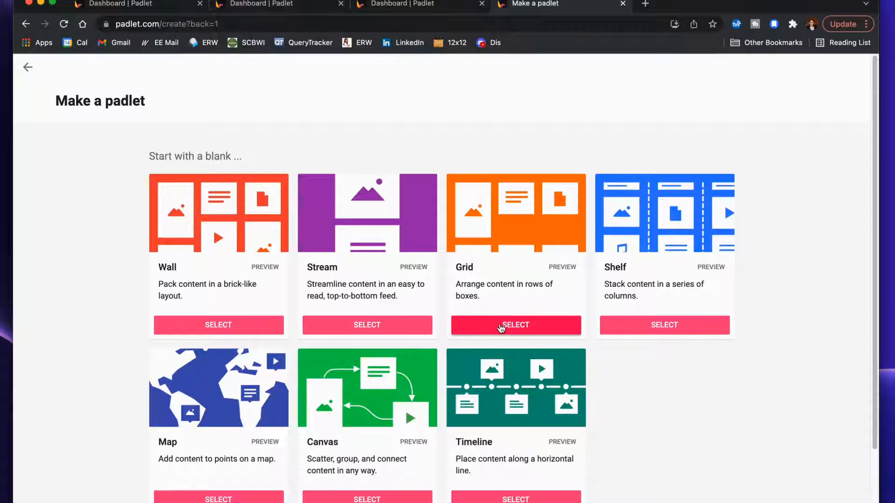
# Create a new Grid padlet and title it 'Idea Generation Board'.
pyautogui.click(514, 325)
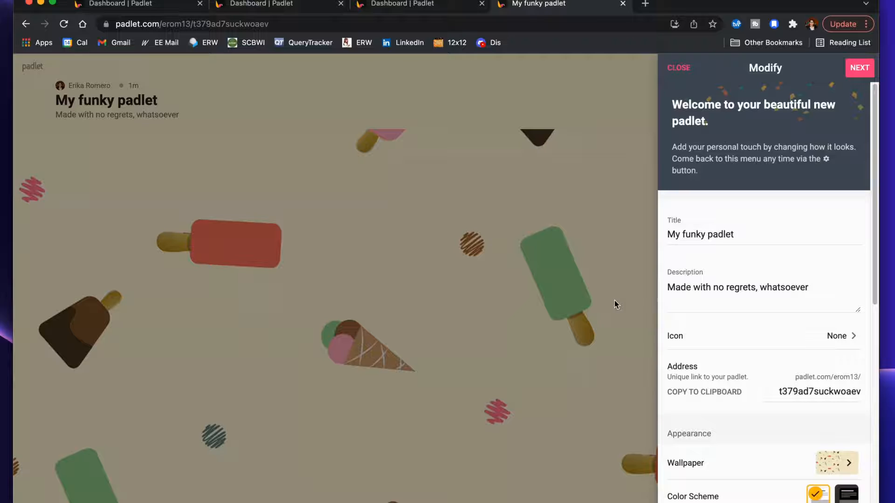
pyautogui.click(718, 234)
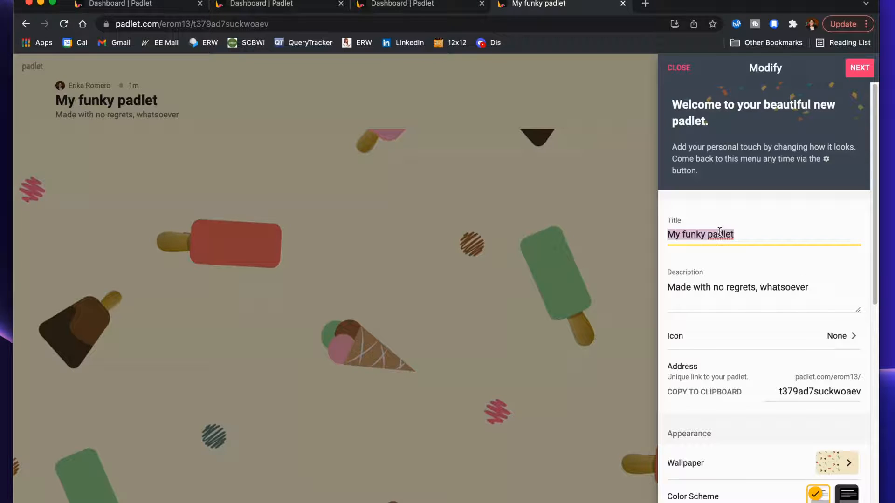
pyautogui.write('IDe')
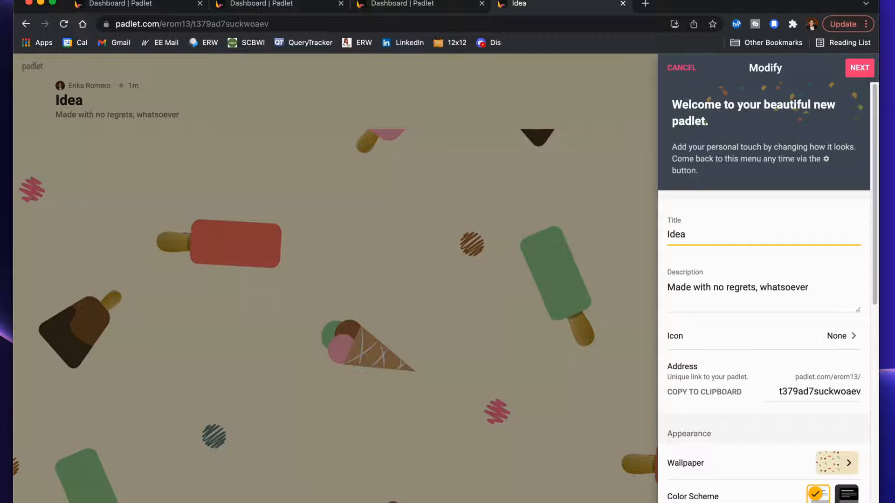
pyautogui.write('Generation')
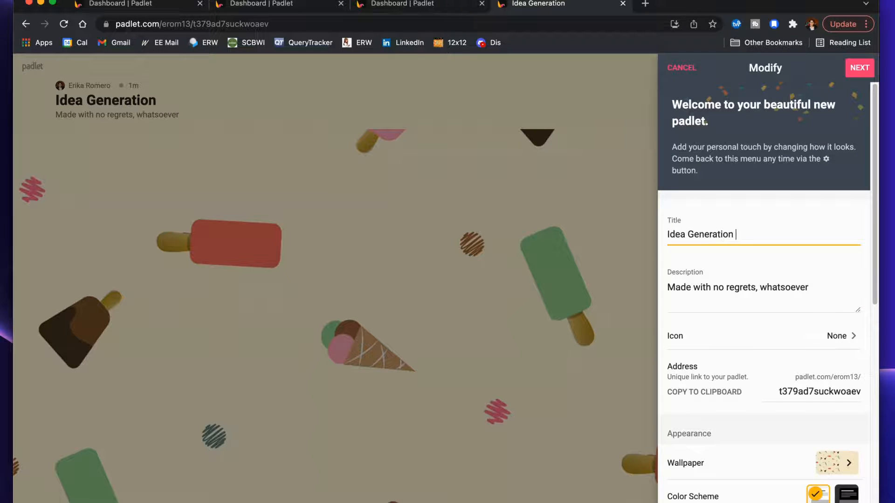
pyautogui.write('Board')
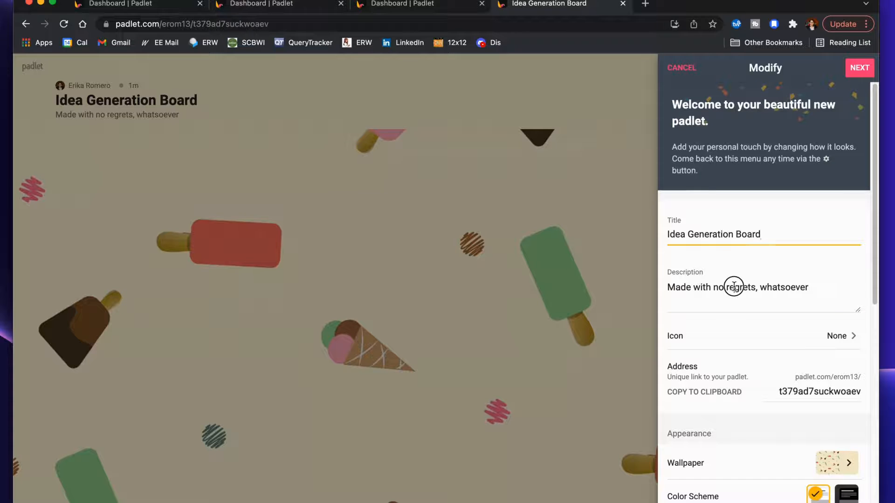
# Replace the description with 'Post ideas for your papers'.
pyautogui.tripleClick(737, 287)
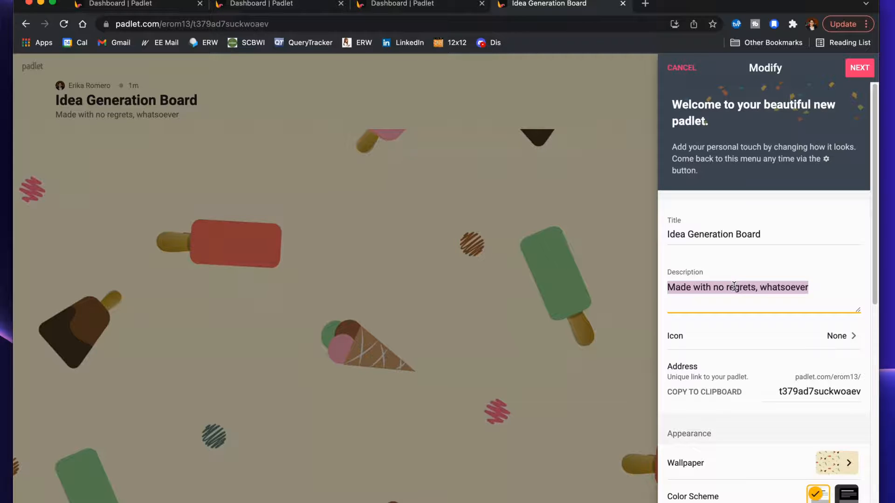
pyautogui.write('Post ideas for your')
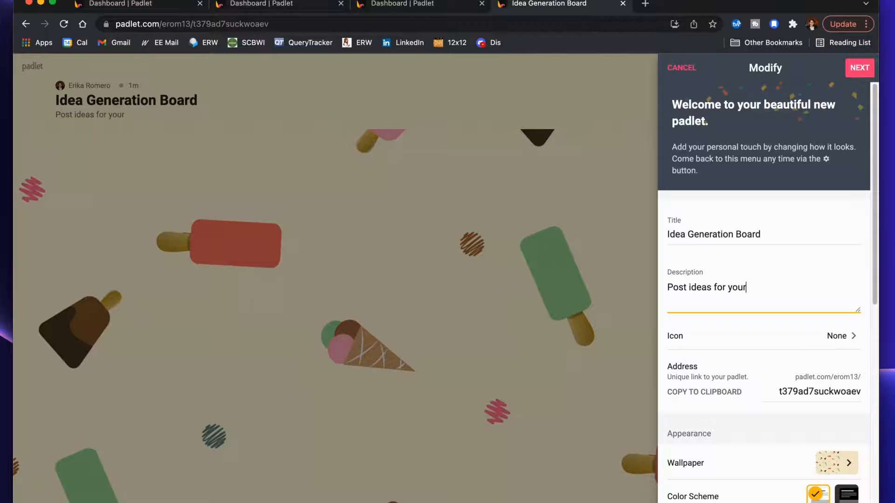
pyautogui.write('papers')
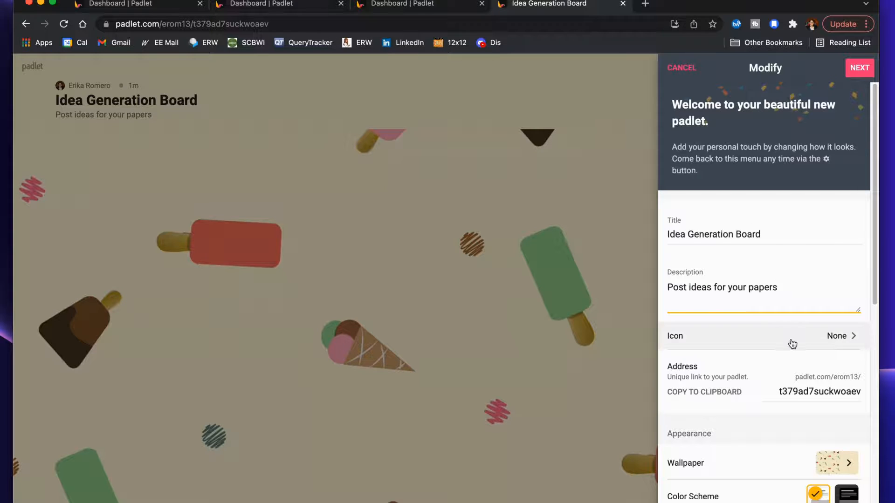
pyautogui.moveTo(769, 348)
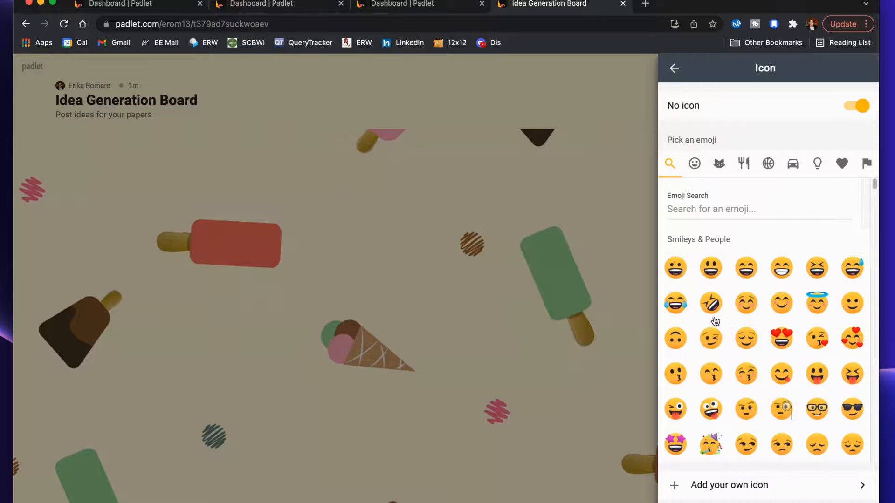
# Pick the writing-hand emoji via a 'write' search and apply the Grass picture wallpaper.
pyautogui.click(753, 209)
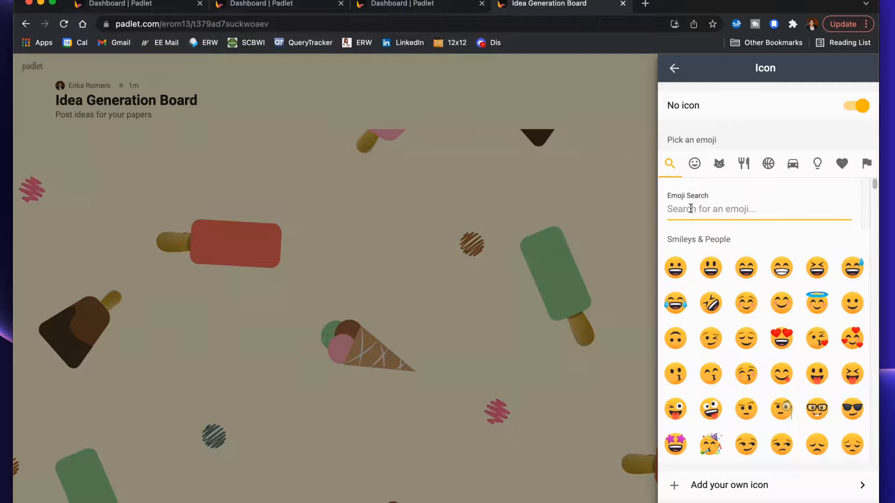
pyautogui.write('write')
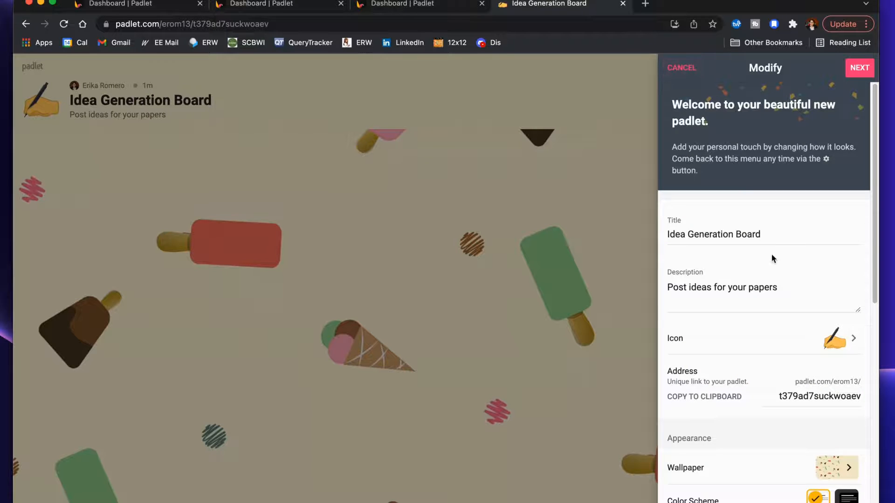
pyautogui.click(764, 468)
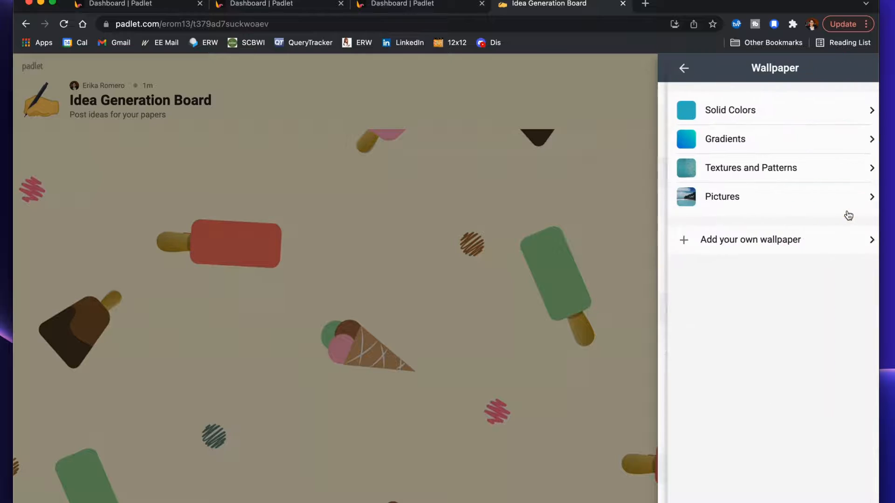
pyautogui.click(721, 197)
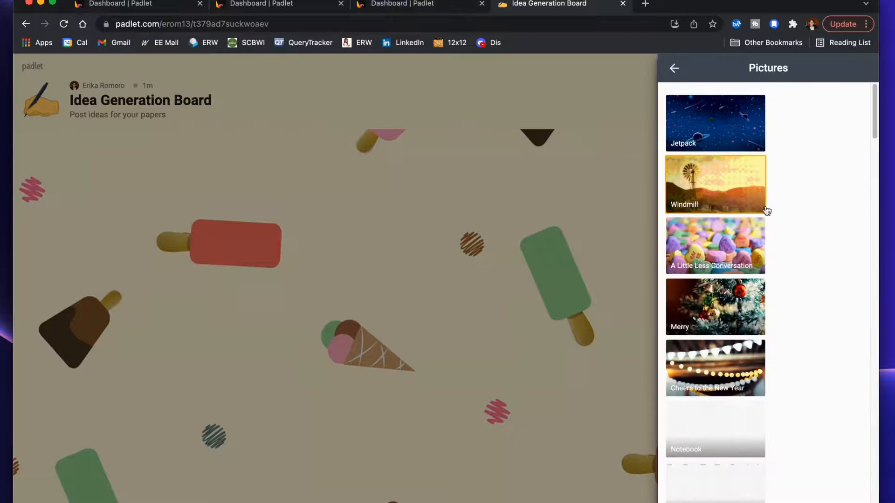
pyautogui.scroll(-3)
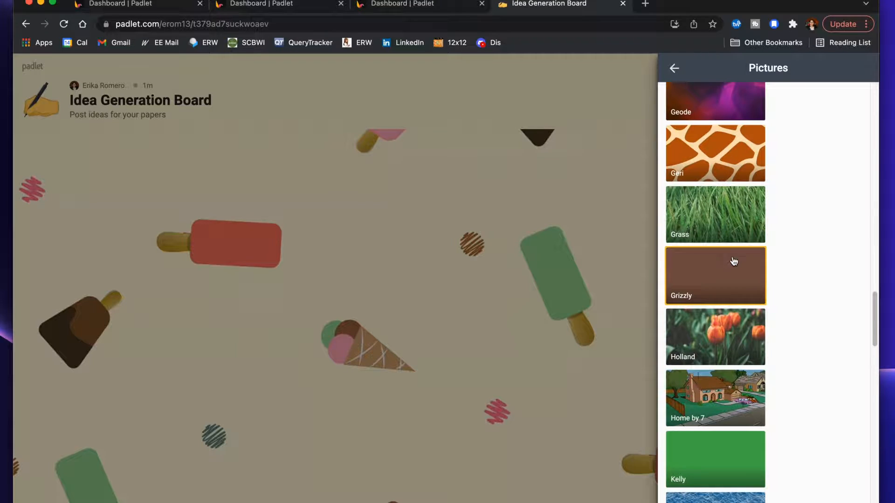
pyautogui.click(714, 214)
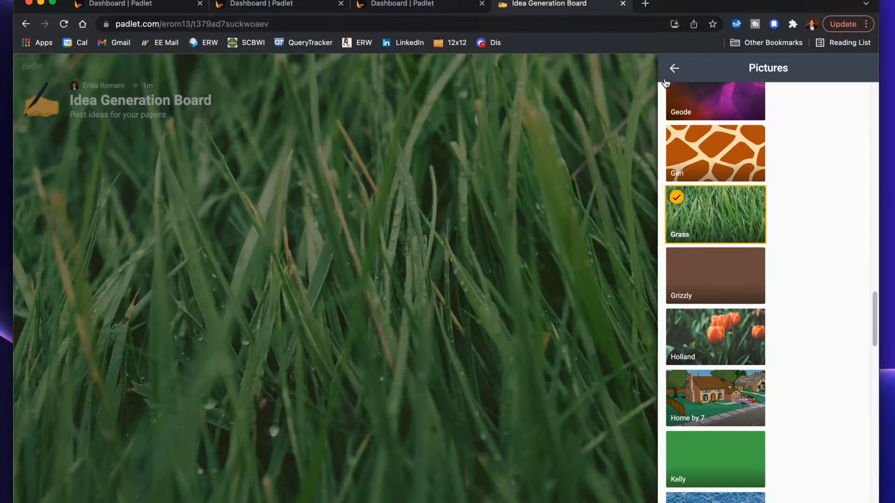
pyautogui.click(673, 68)
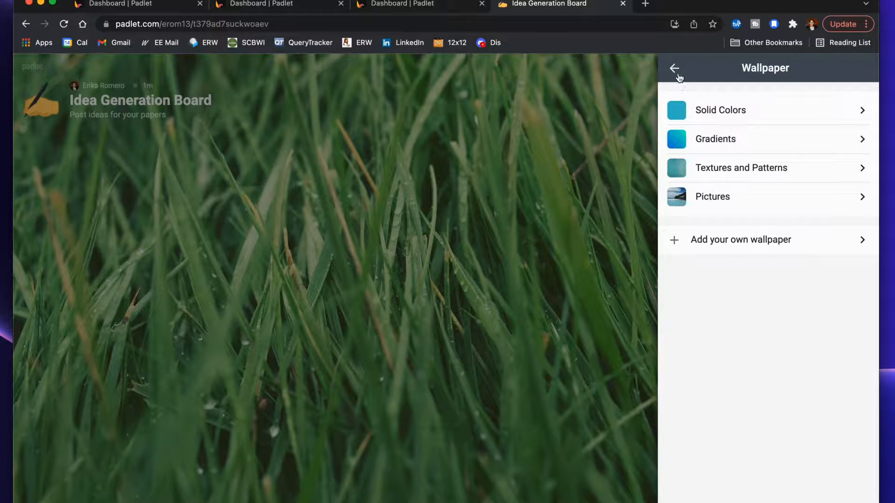
pyautogui.click(674, 68)
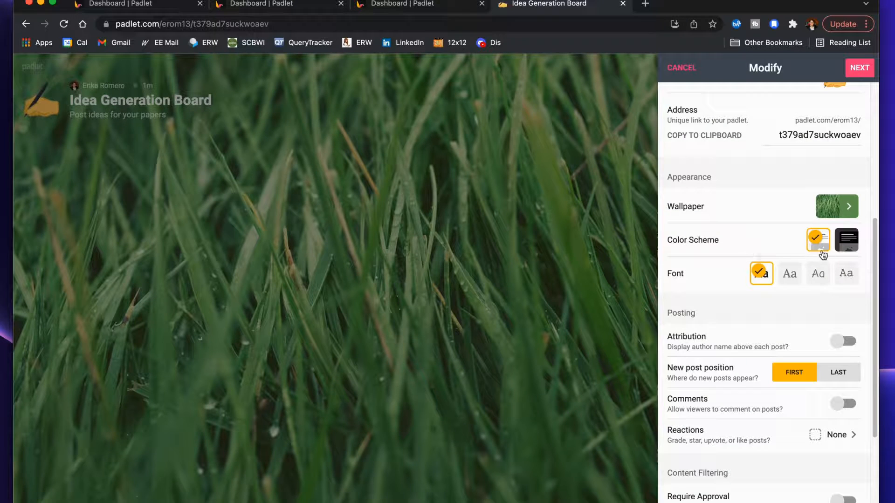
# Switch Comments on under Posting and choose Like as the reaction type.
pyautogui.scroll(-3)
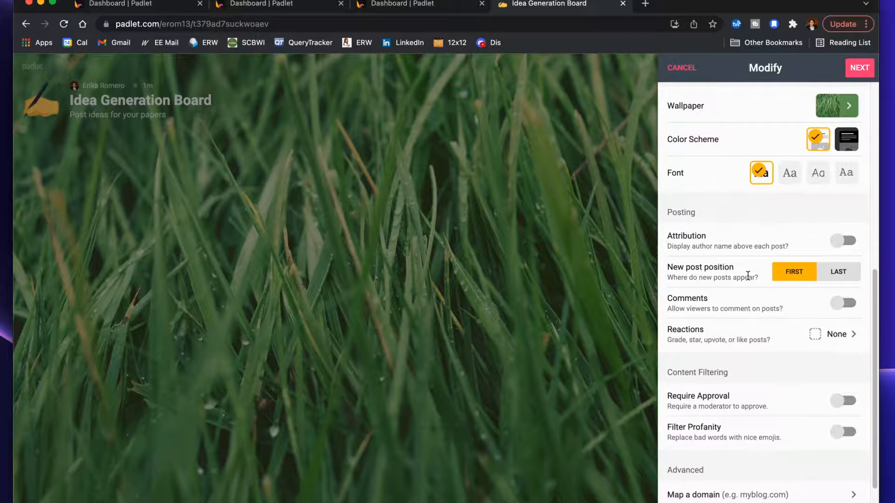
pyautogui.click(794, 272)
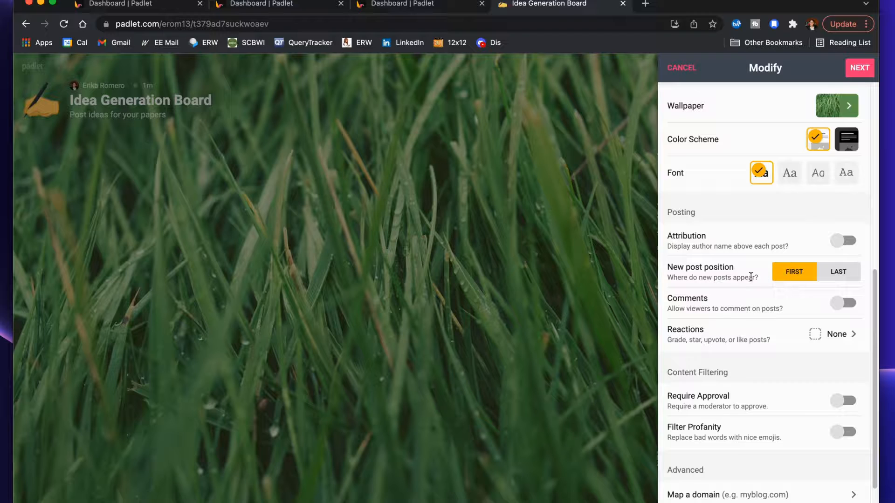
pyautogui.scroll(-3)
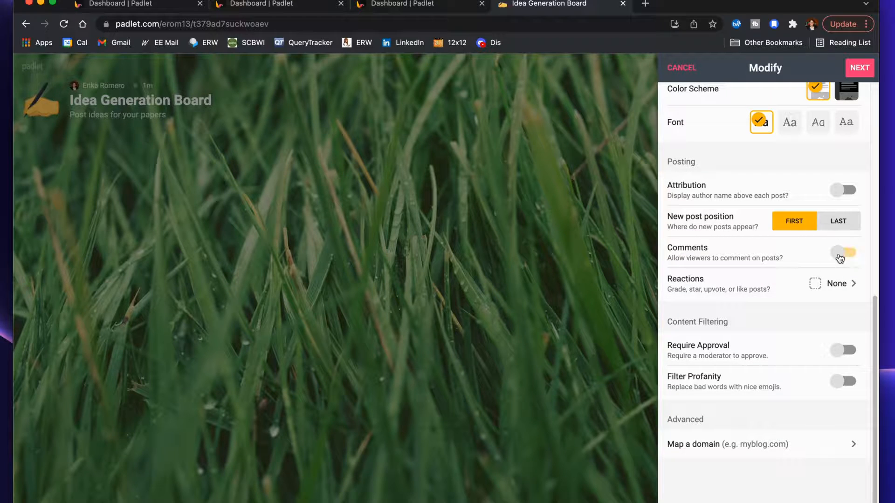
pyautogui.click(842, 252)
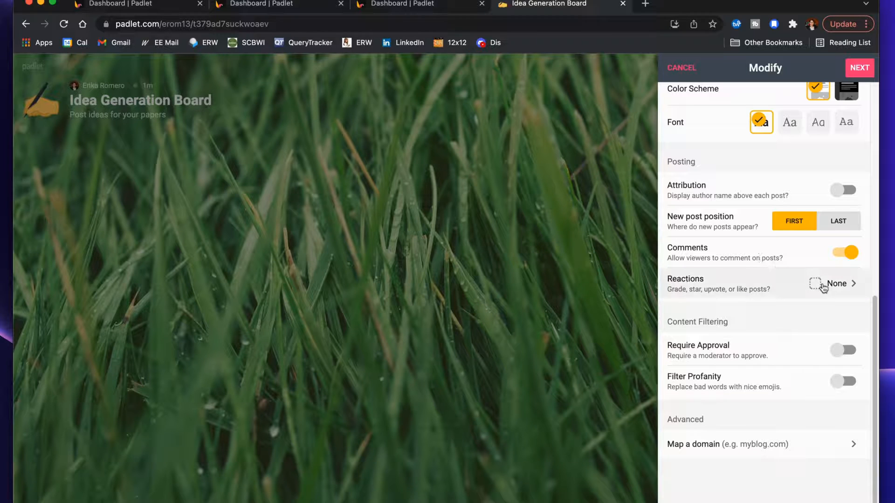
pyautogui.click(837, 284)
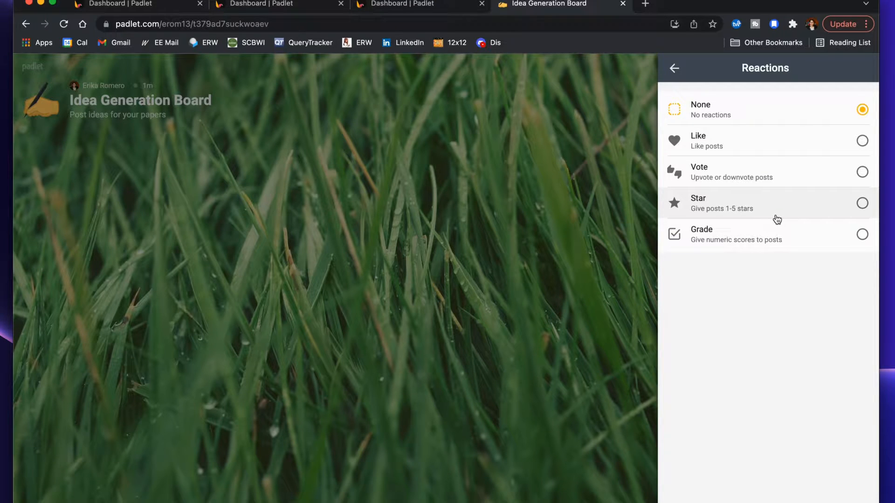
pyautogui.moveTo(776, 232)
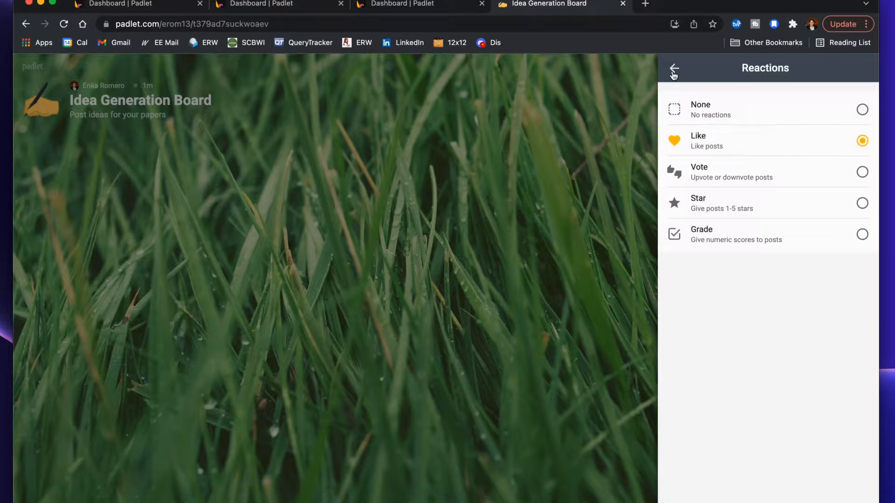
pyautogui.click(674, 68)
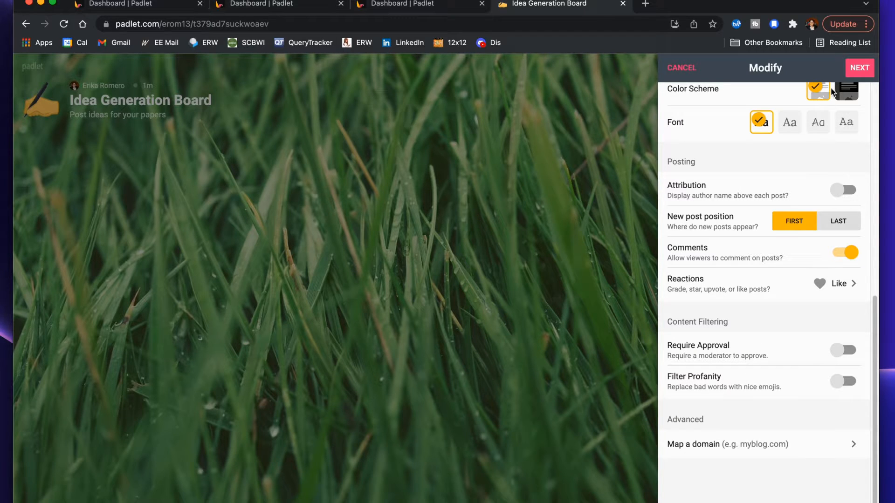
# Complete setup with Start Posting, then open and discard an empty new post draft.
pyautogui.click(859, 67)
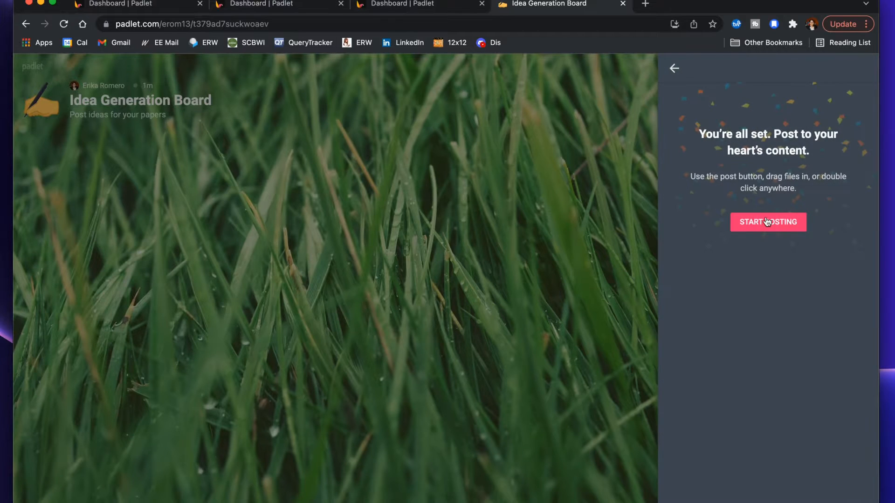
pyautogui.click(768, 222)
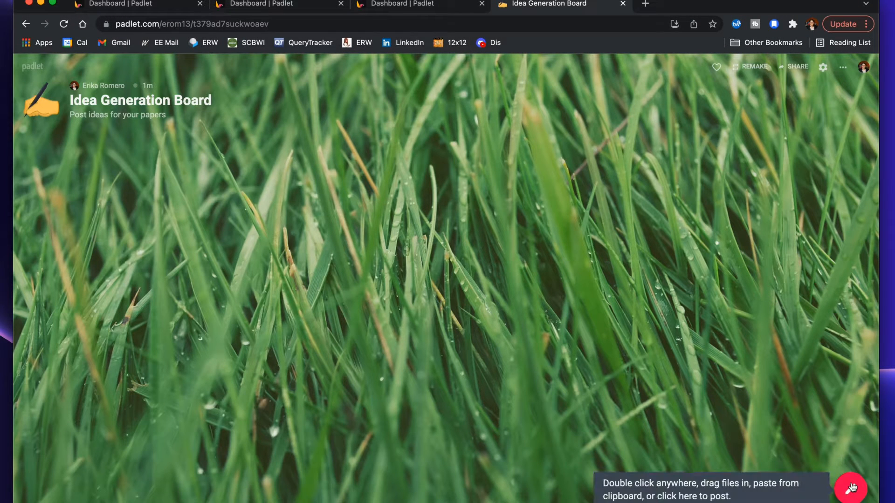
pyautogui.click(850, 489)
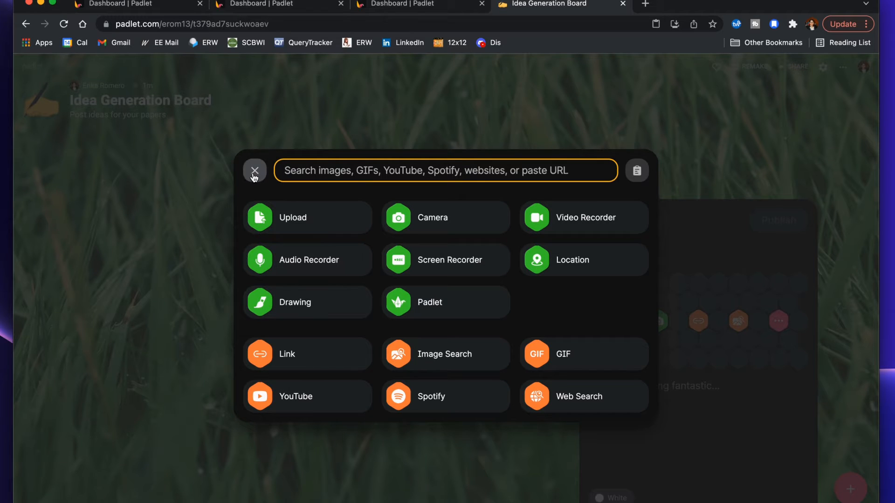
pyautogui.click(254, 170)
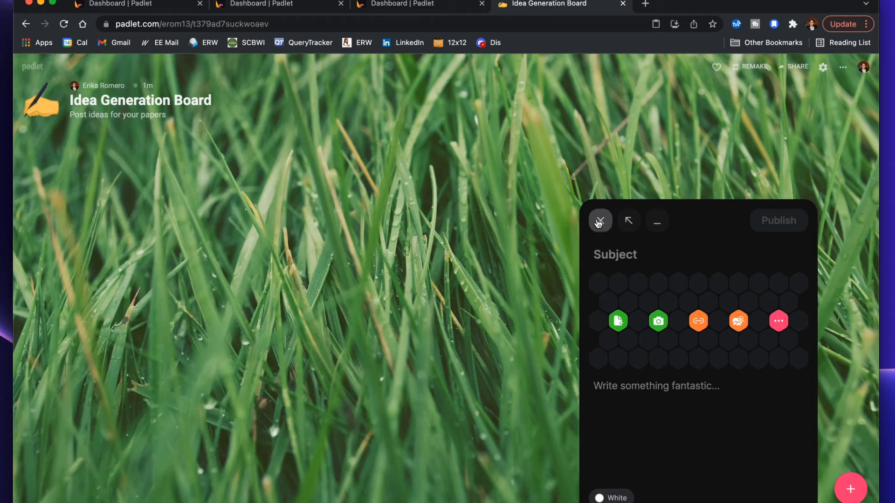
pyautogui.click(600, 220)
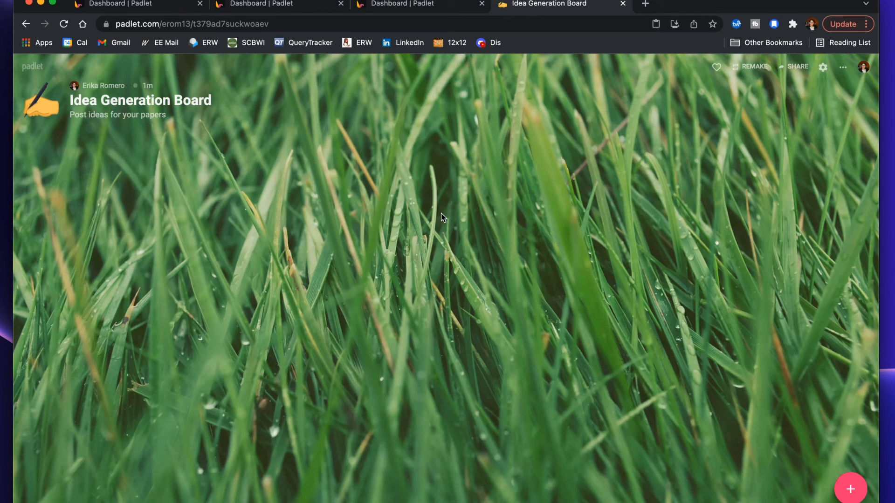